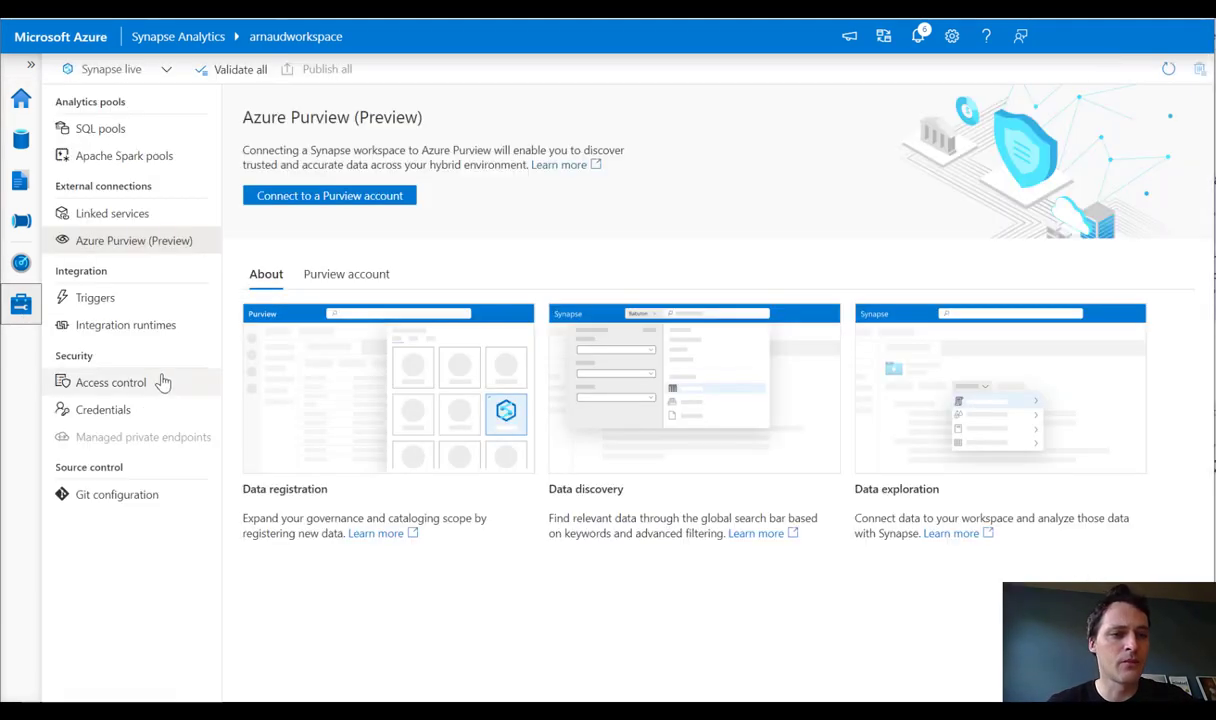
From the Purview account tab showing none connected, start connecting a Purview account
click(346, 272)
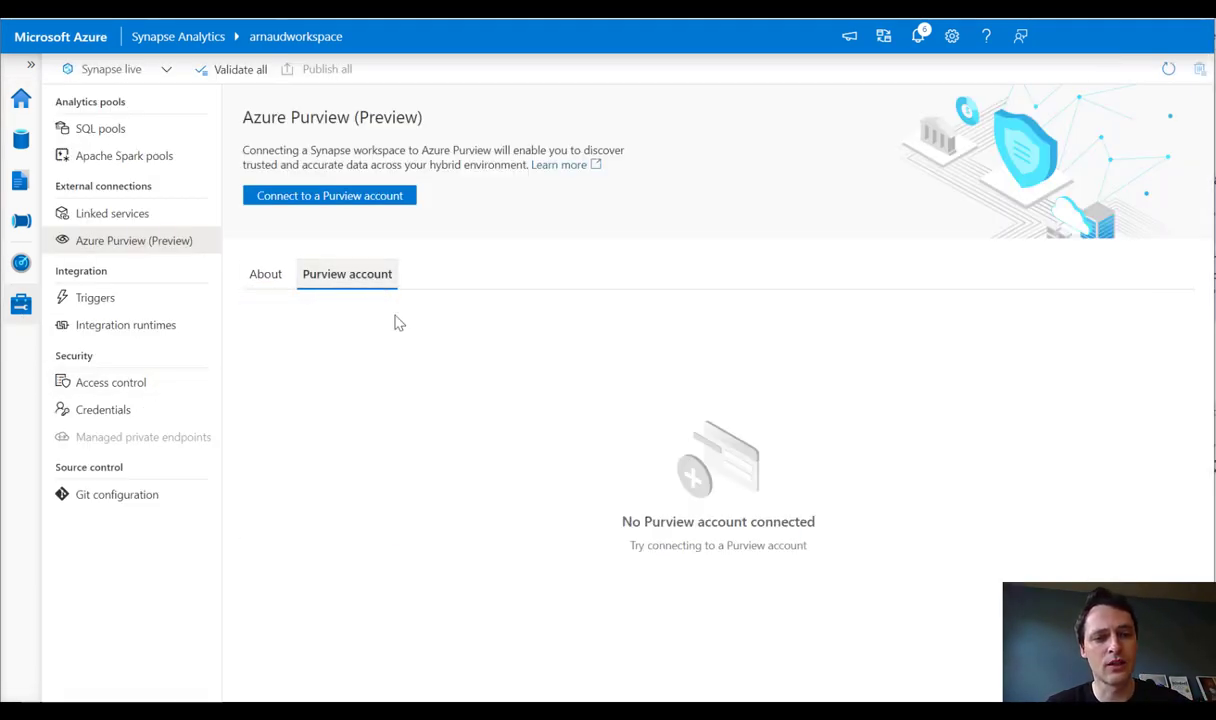
mouse_move(610, 442)
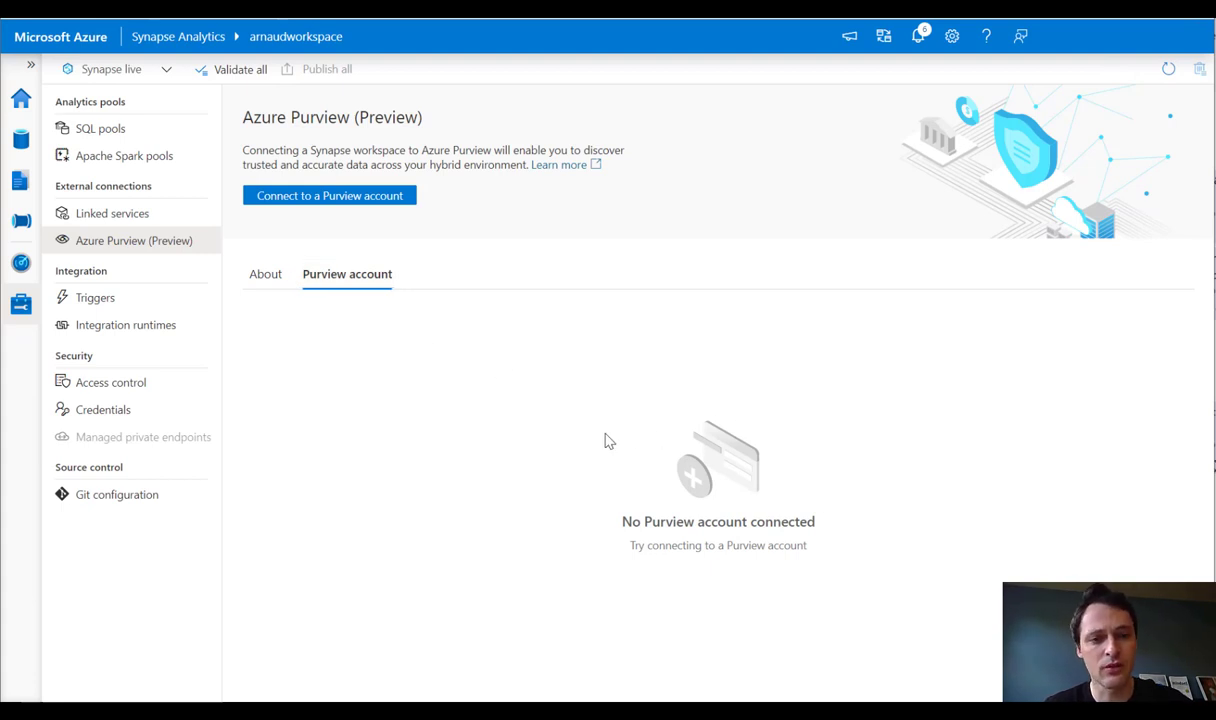
click(328, 196)
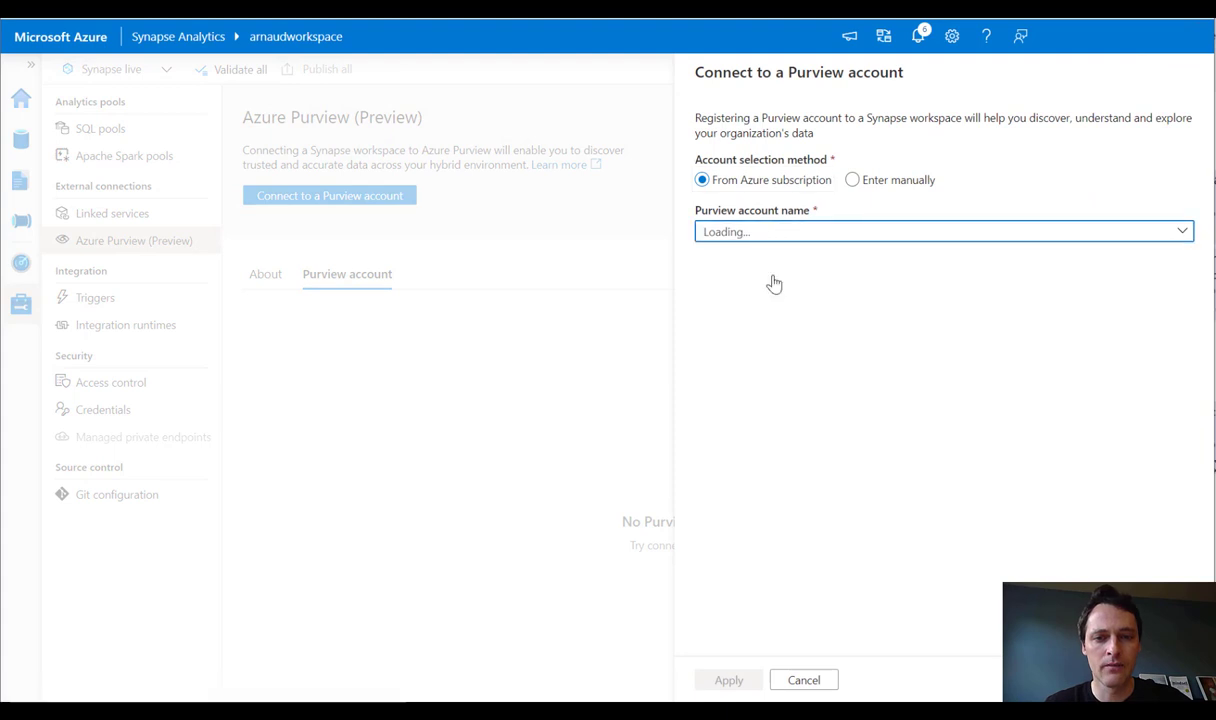
Choose UXTest as the Purview account name and apply to register it to the workspace
click(942, 232)
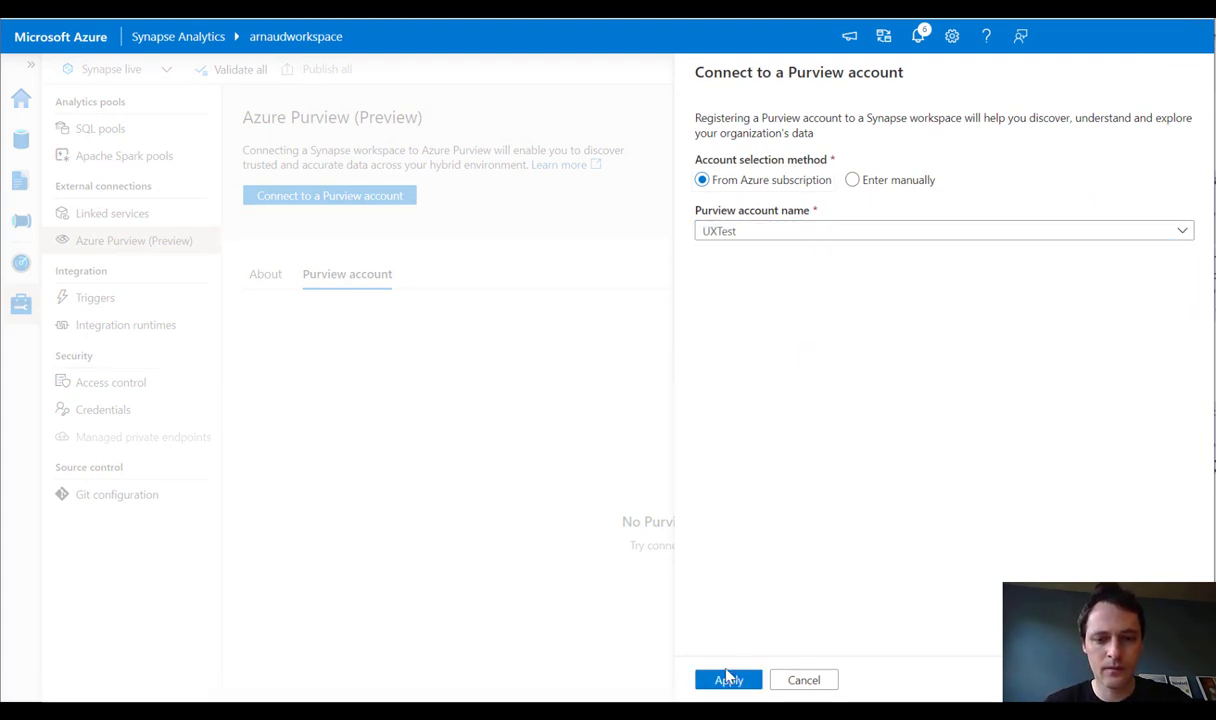
click(728, 680)
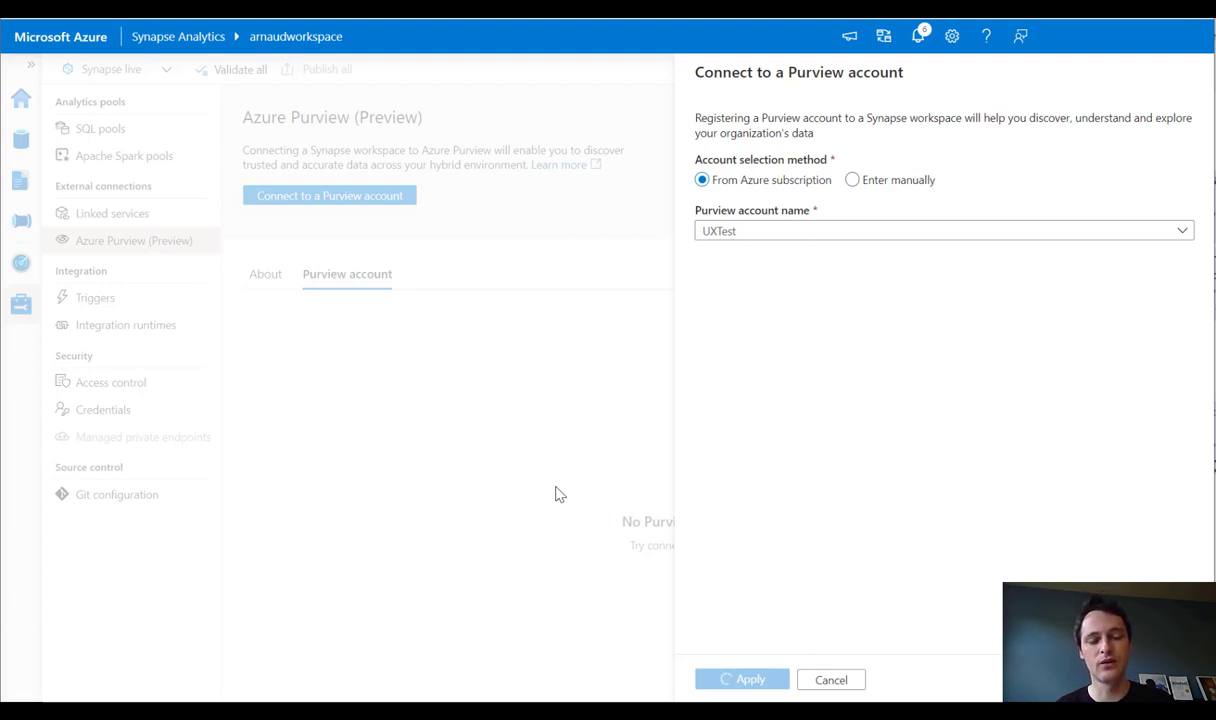
click(740, 680)
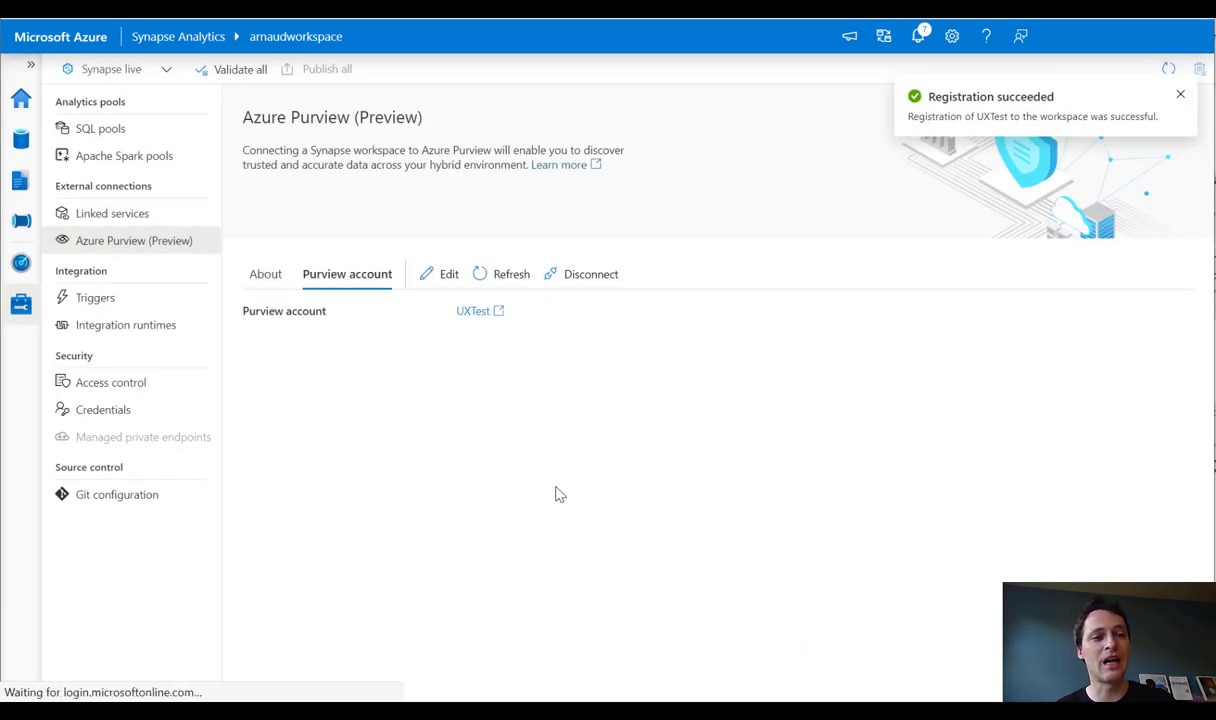
click(1180, 94)
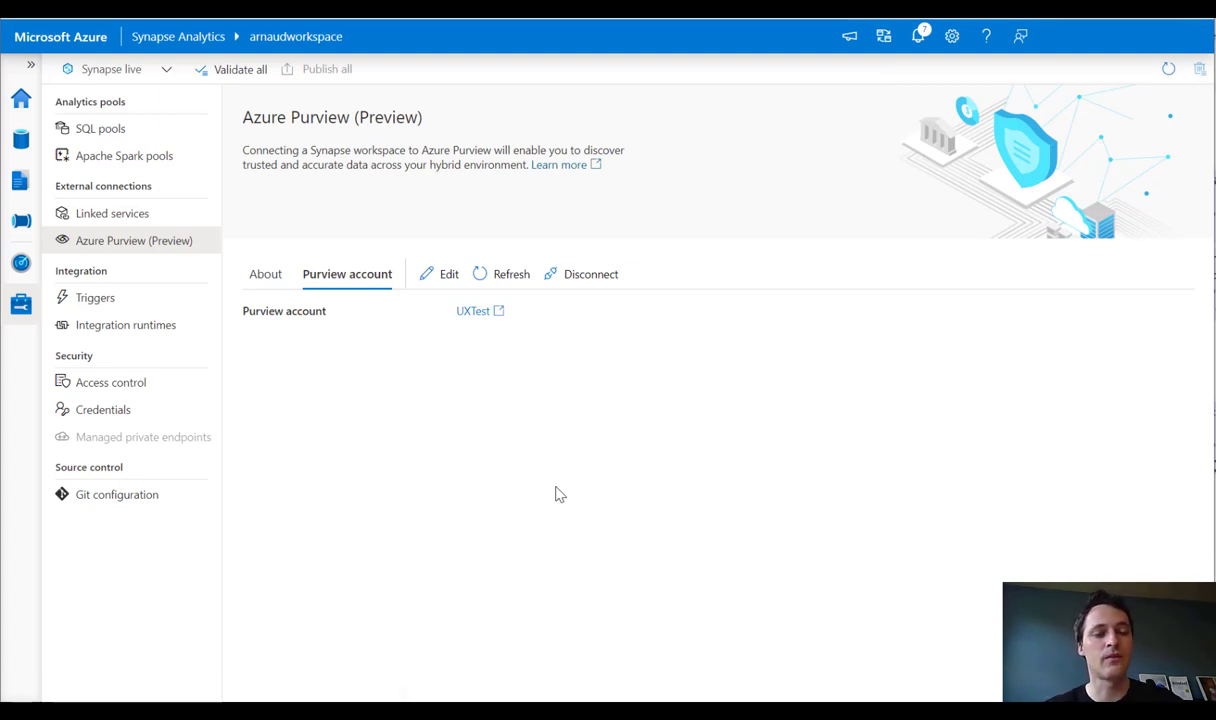
mouse_move(520, 308)
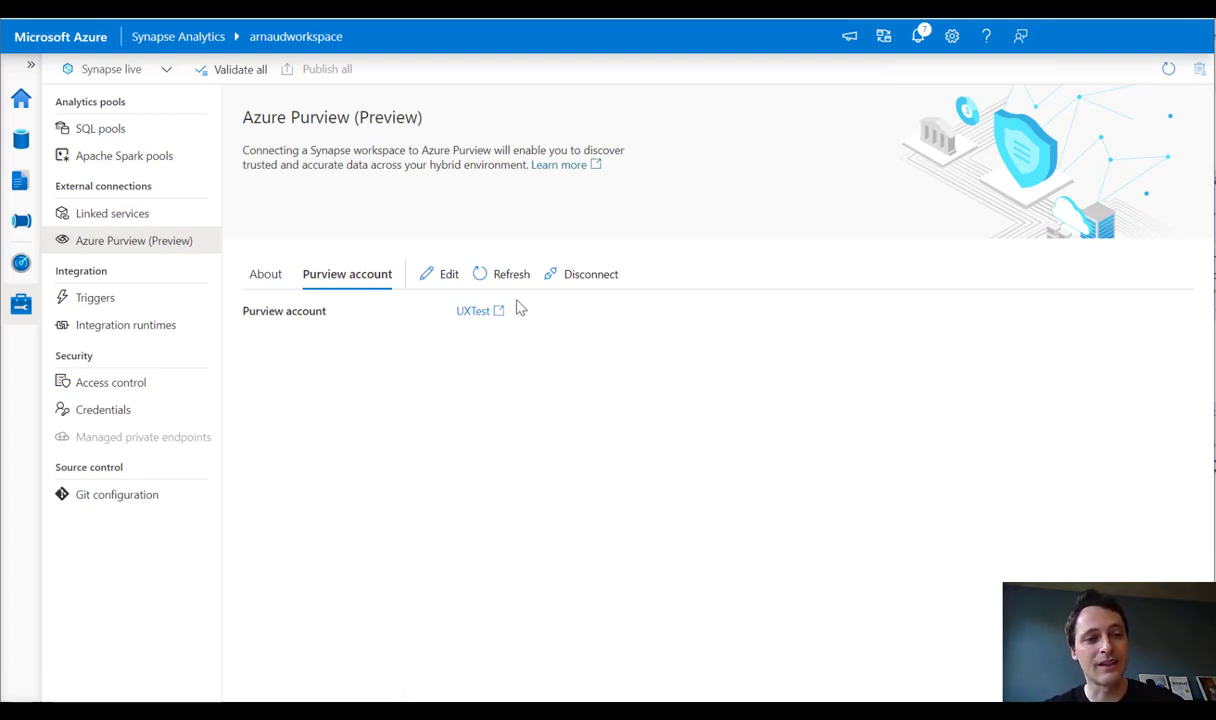
mouse_move(468, 196)
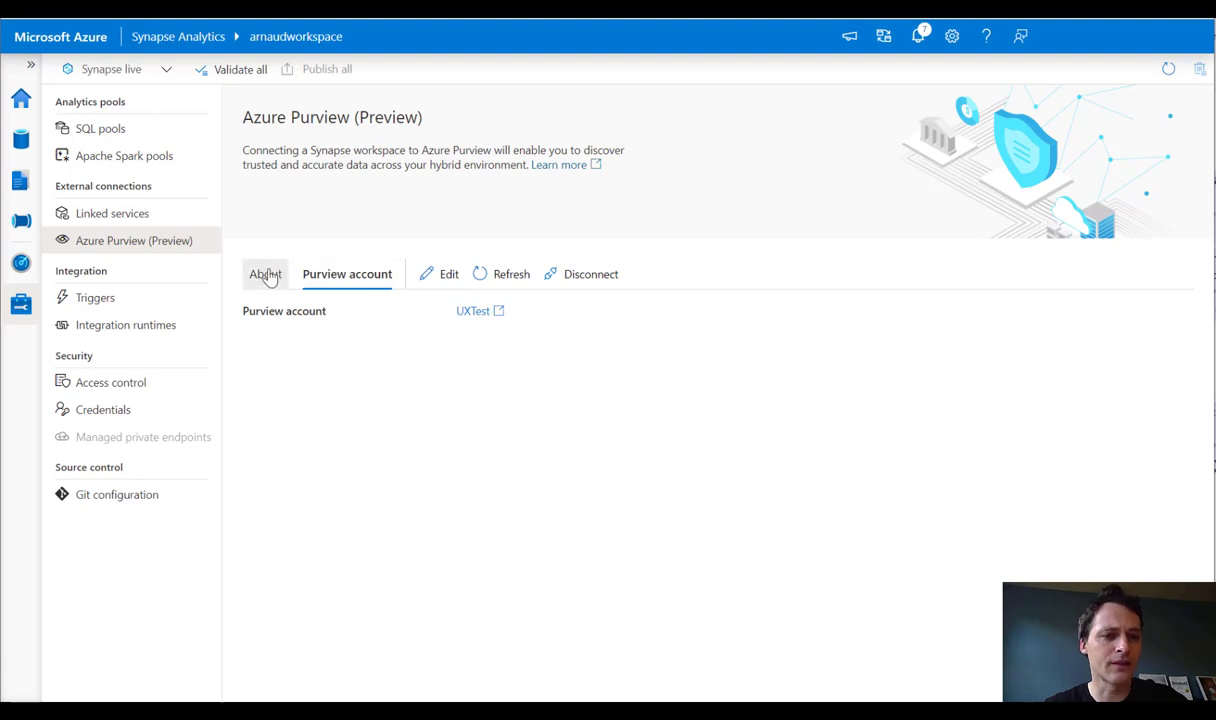
Return to the About tab describing Purview data registration, discovery and exploration
click(266, 274)
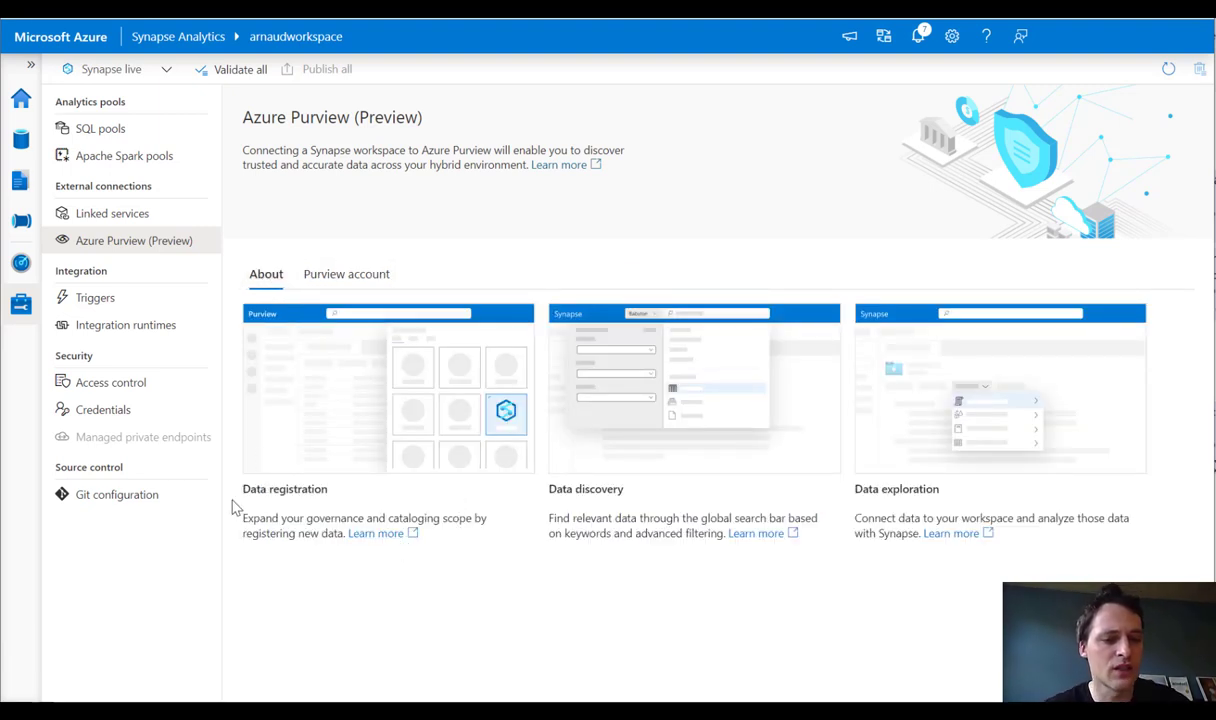
mouse_move(292, 540)
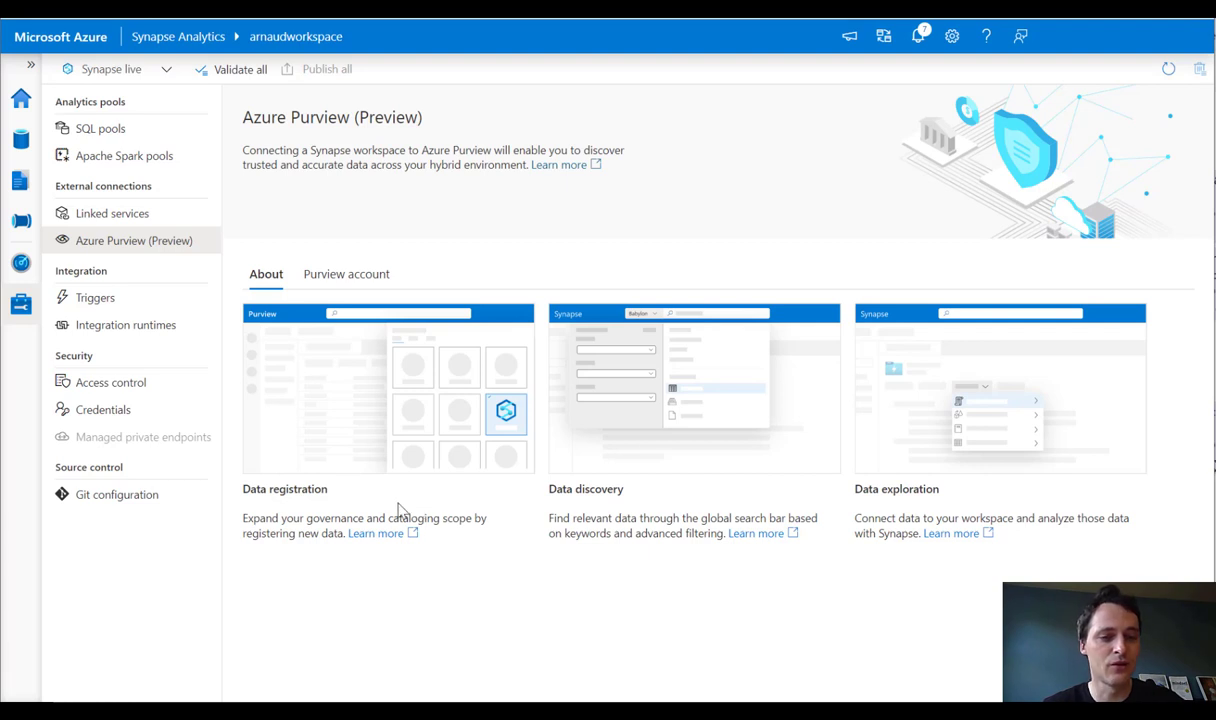
mouse_move(288, 508)
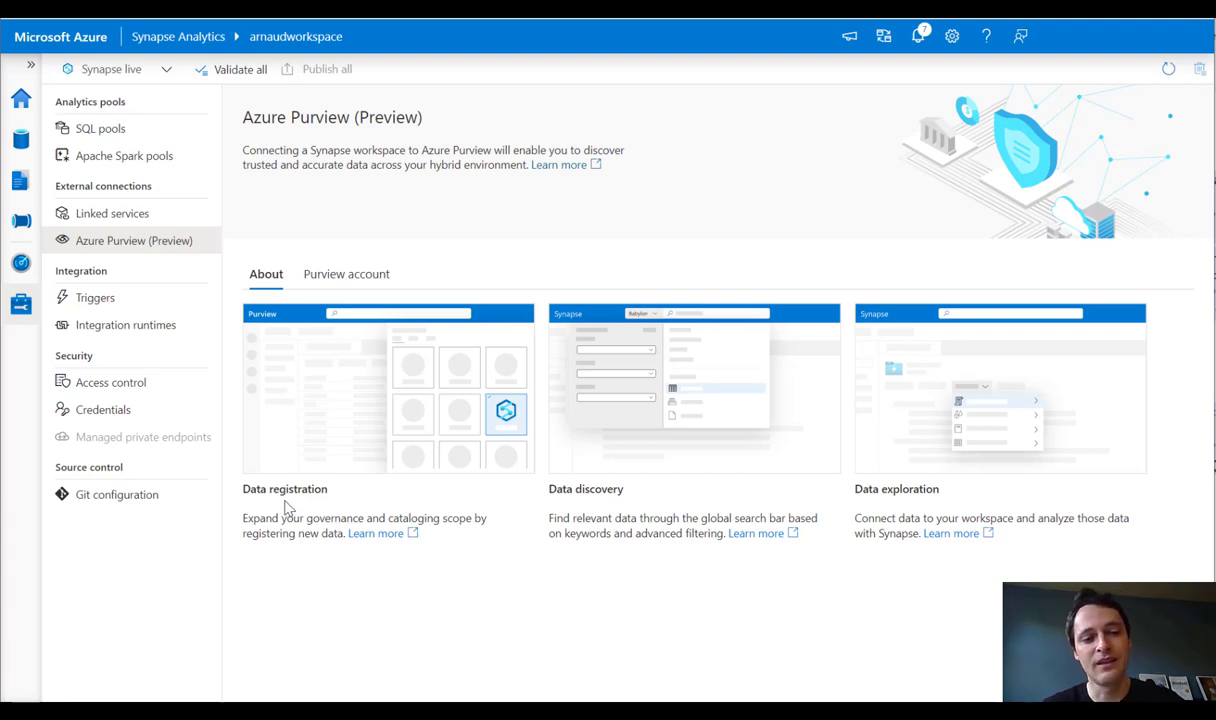
mouse_move(348, 504)
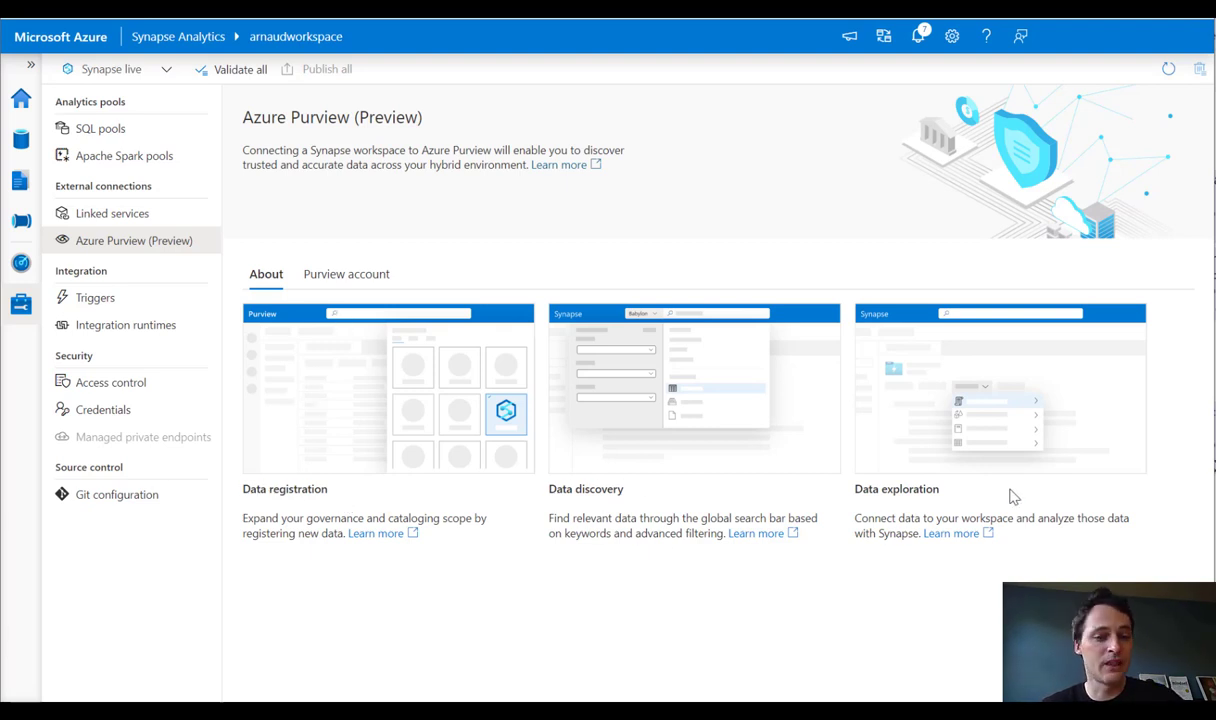
mouse_move(848, 488)
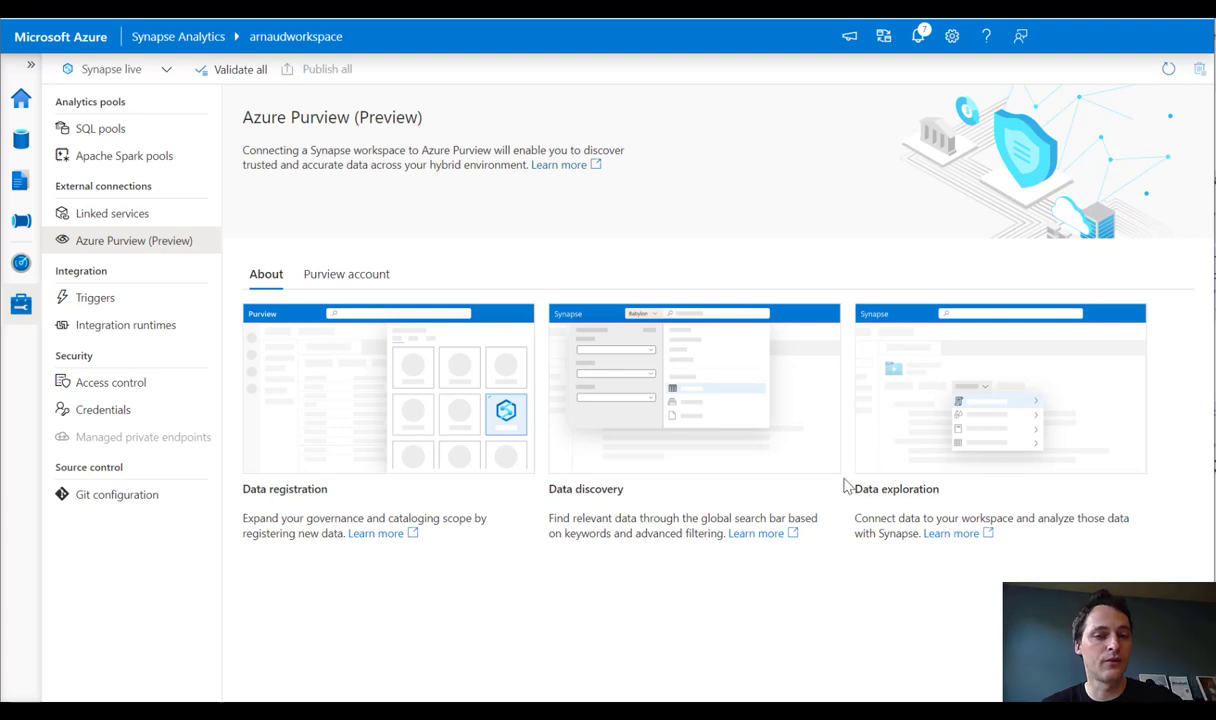
mouse_move(576, 488)
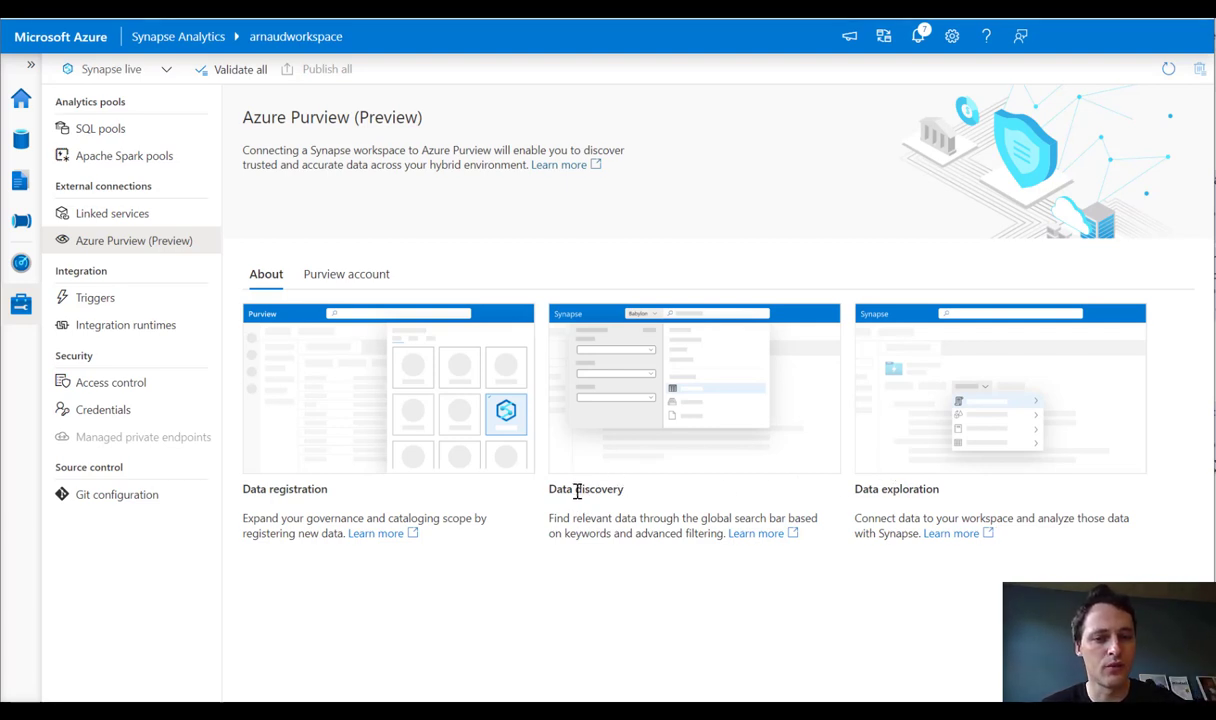
mouse_move(892, 488)
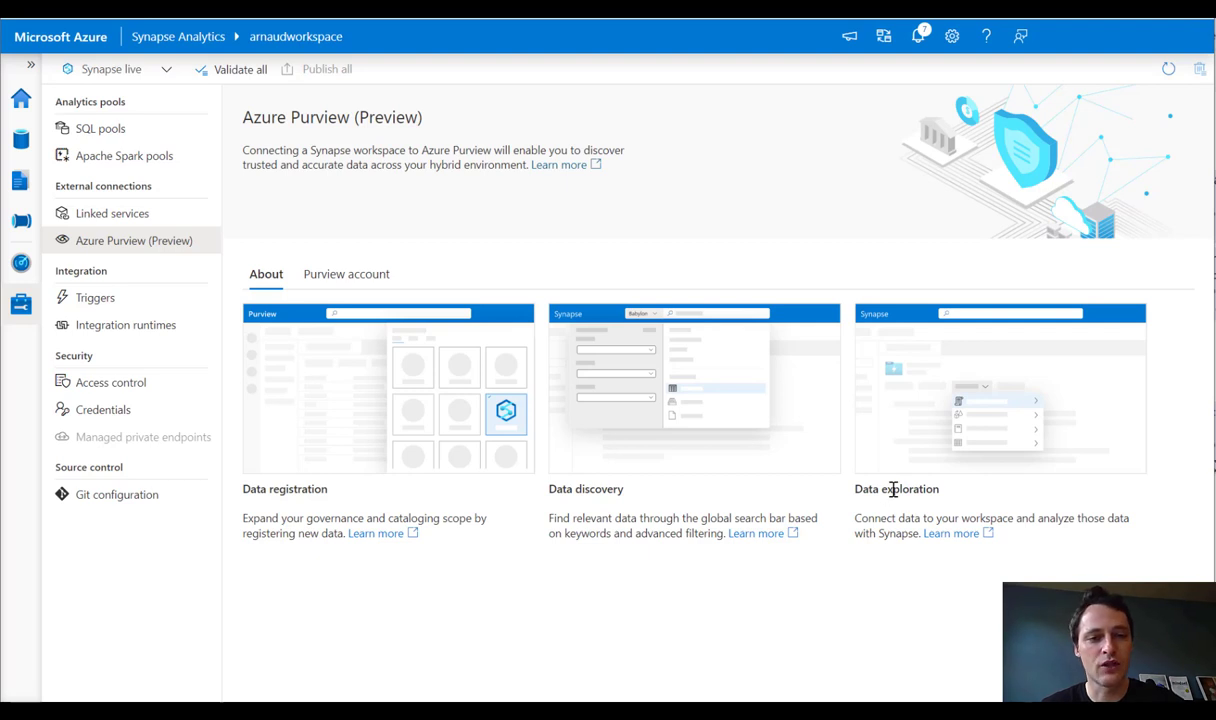
mouse_move(22, 140)
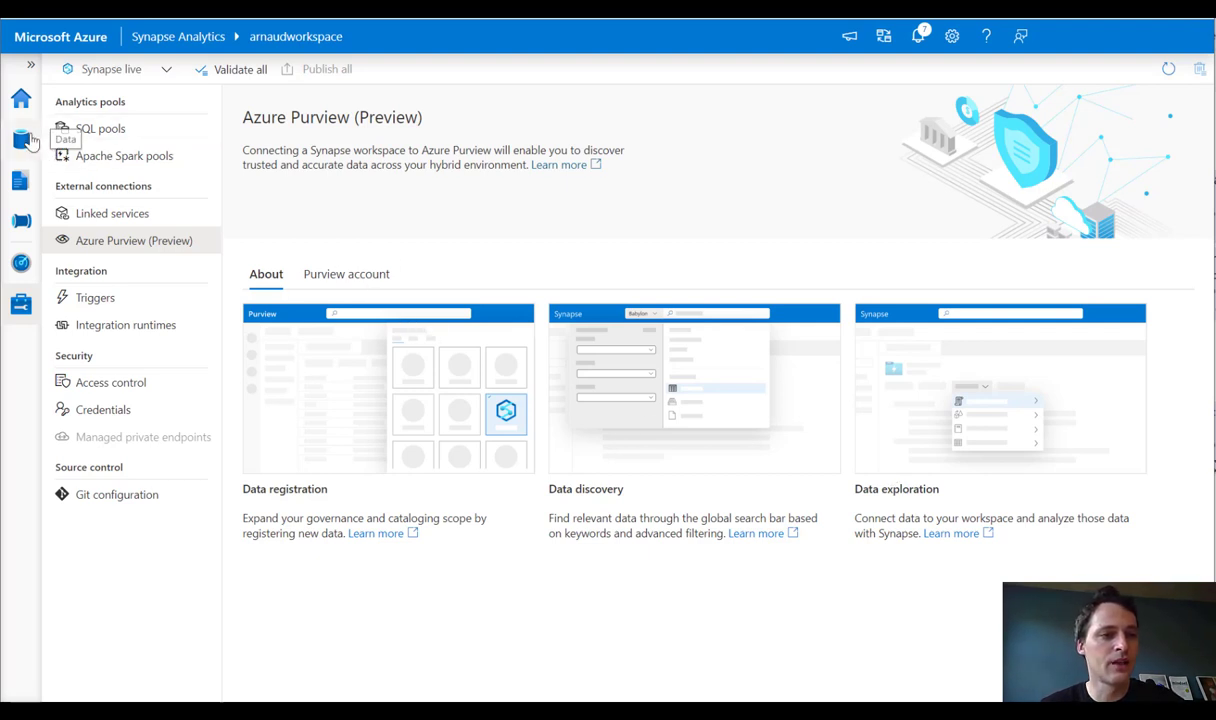
From the Data hub, switch the search scope to Purview and enter 'Sales LT' for asset suggestions
click(22, 140)
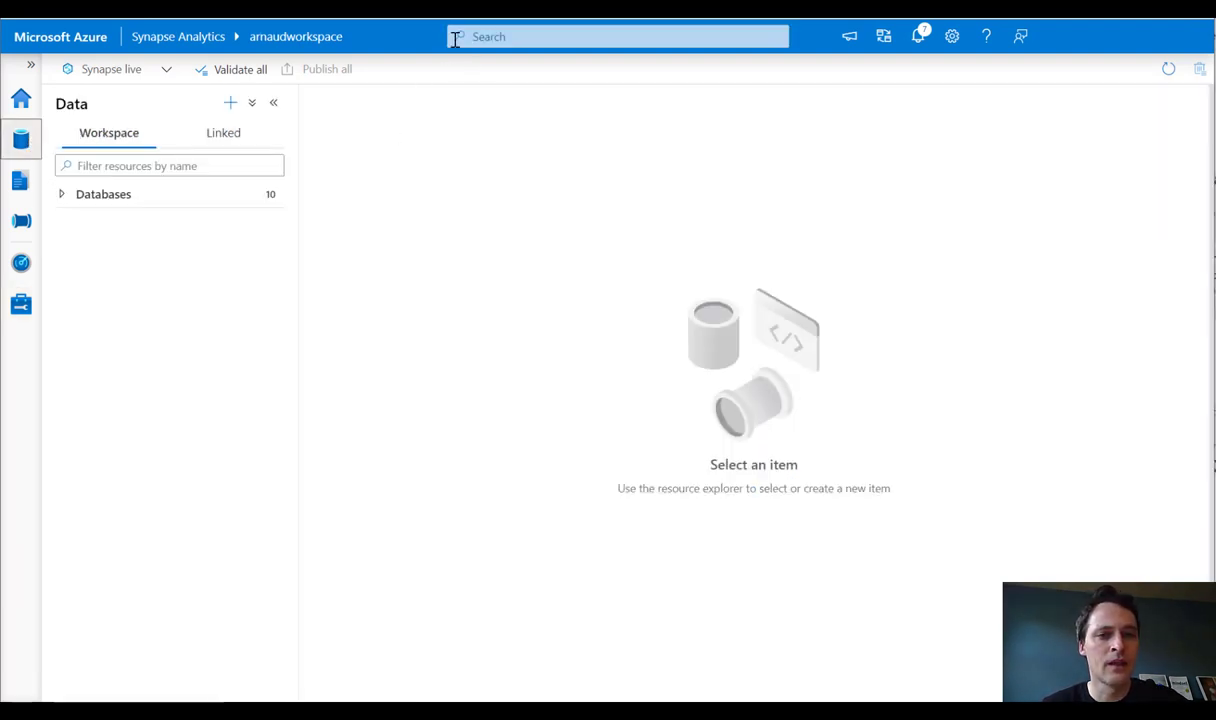
click(616, 36)
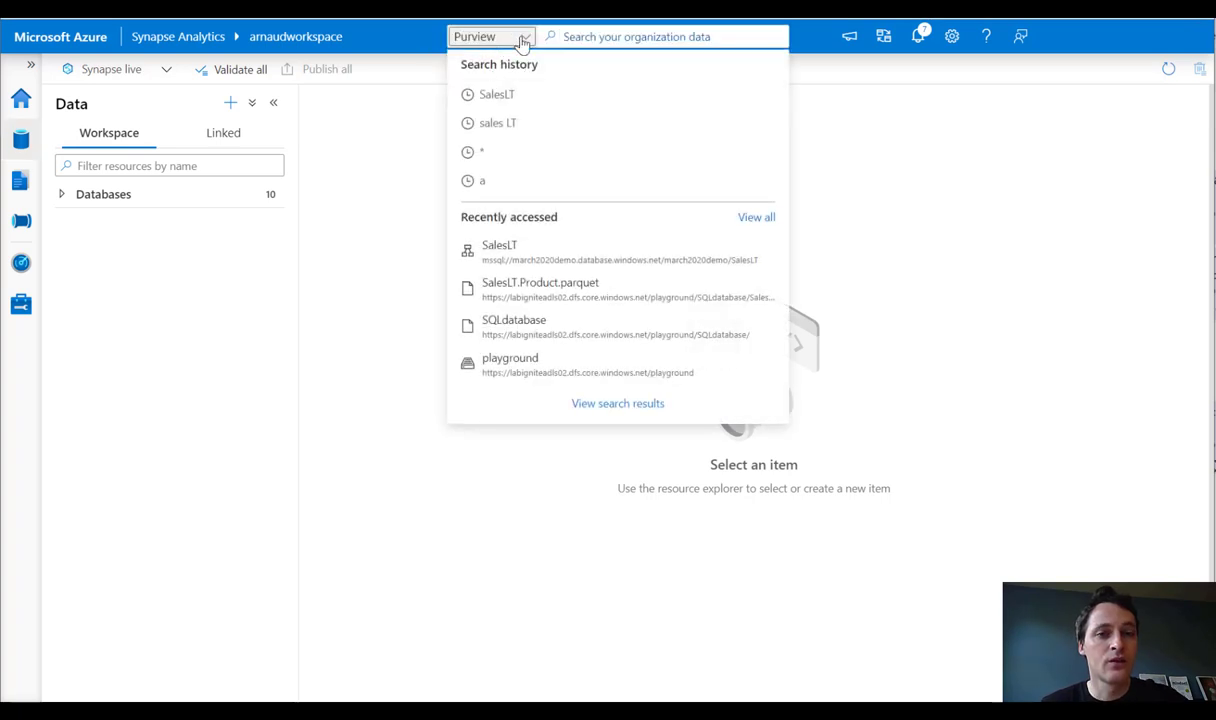
click(492, 36)
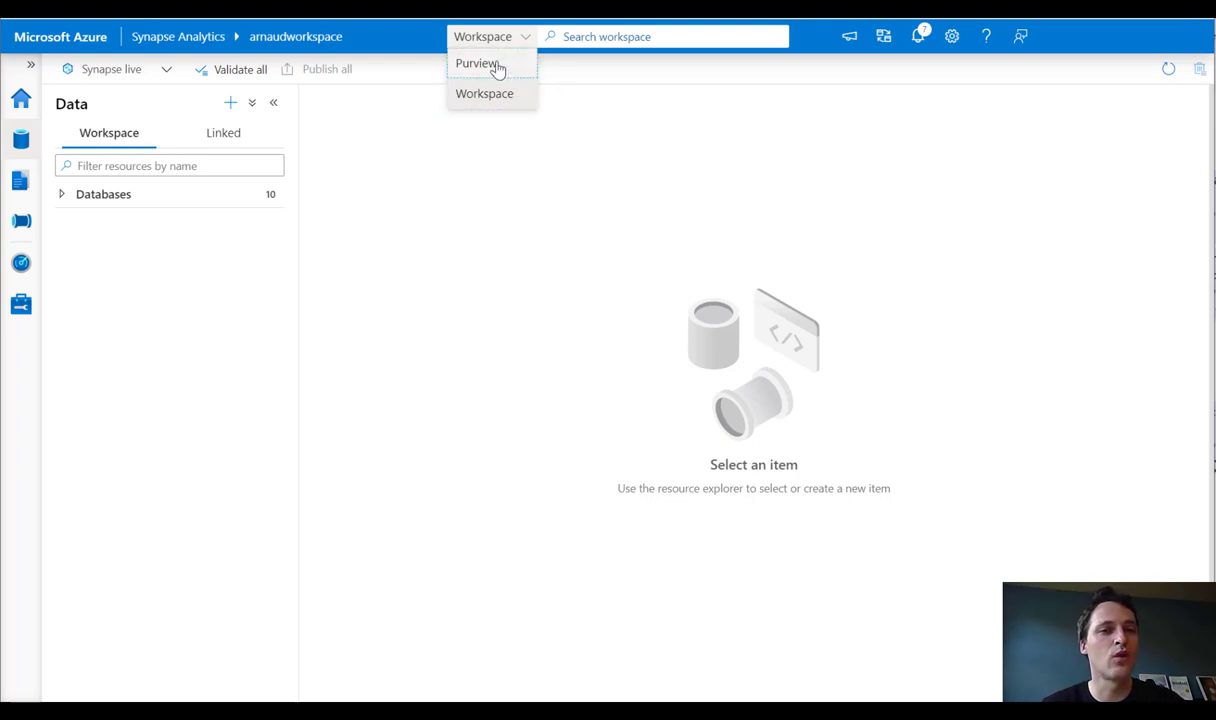
mouse_move(476, 62)
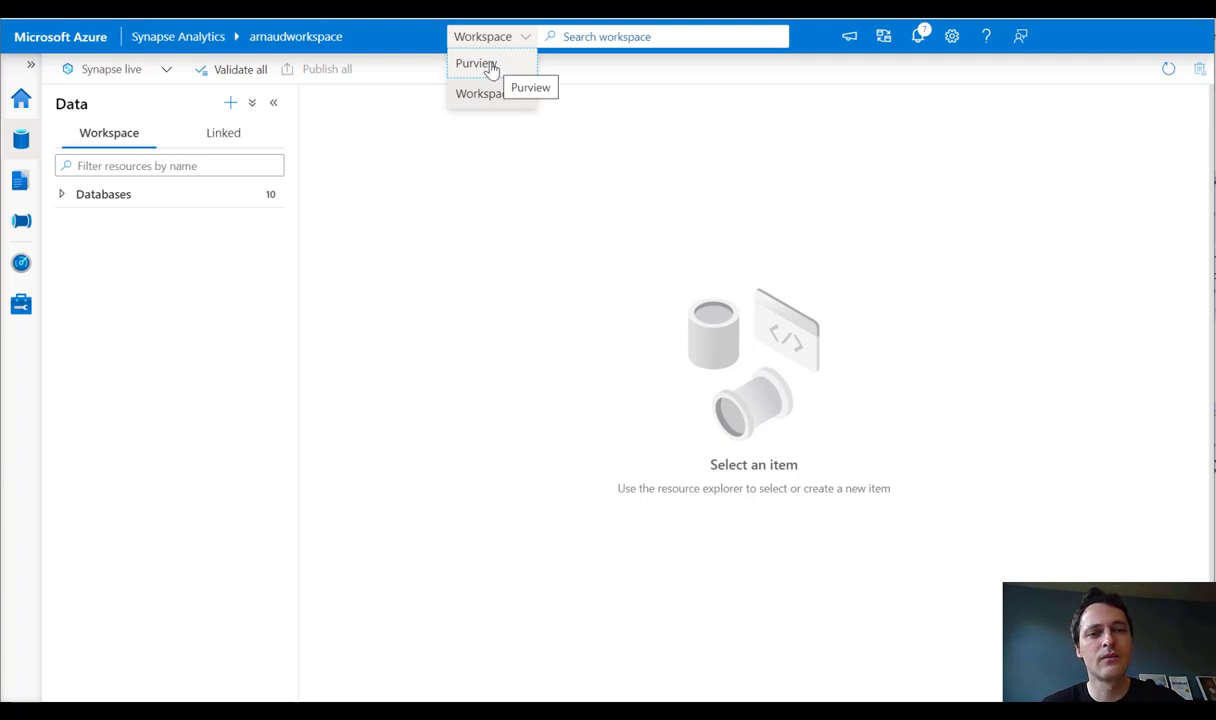
click(476, 62)
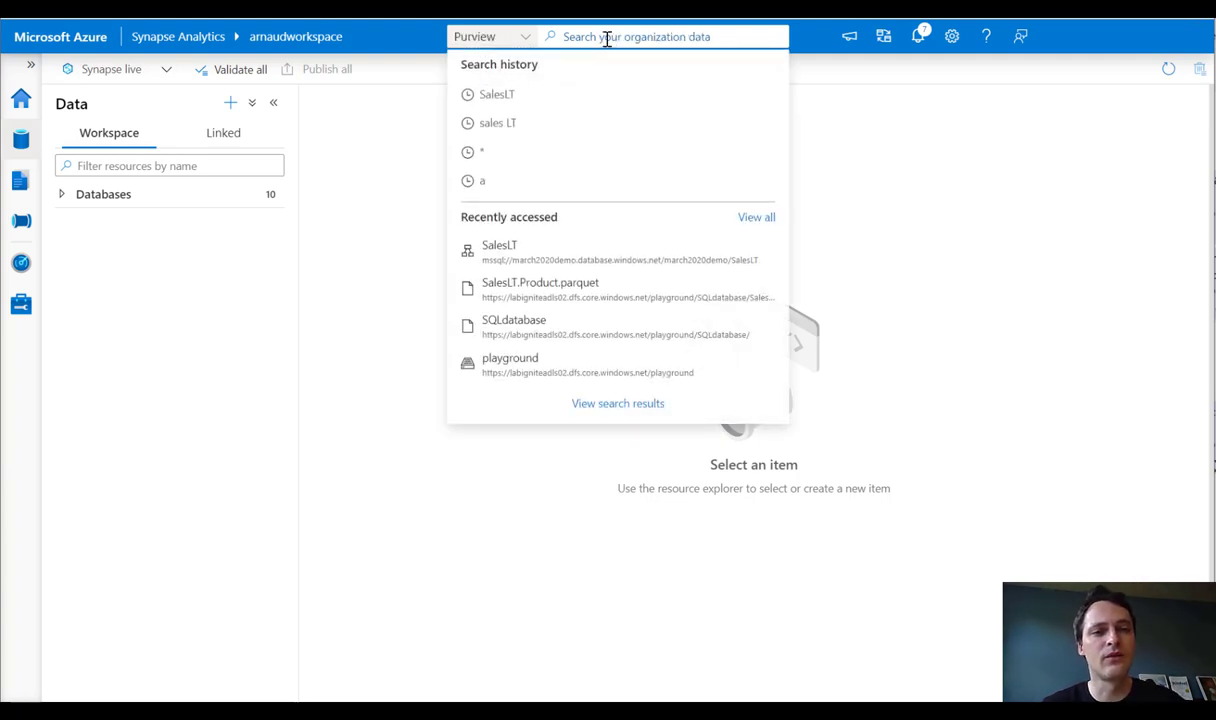
mouse_move(520, 124)
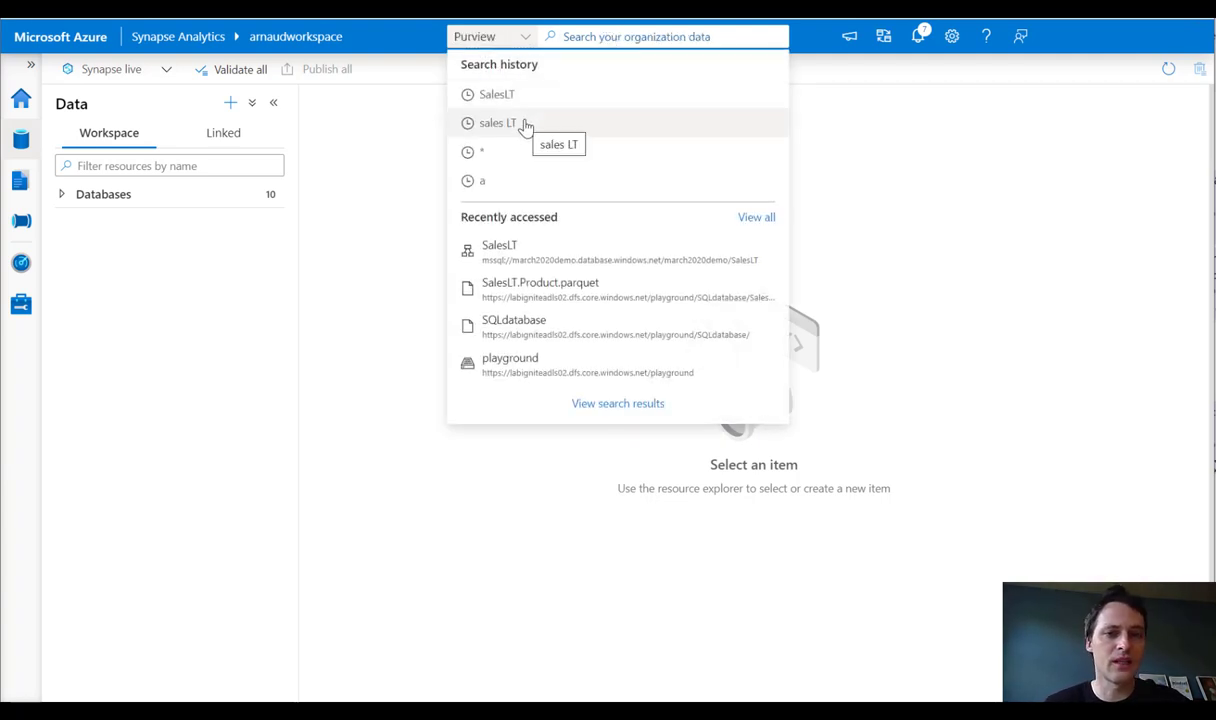
text(Sales LT)
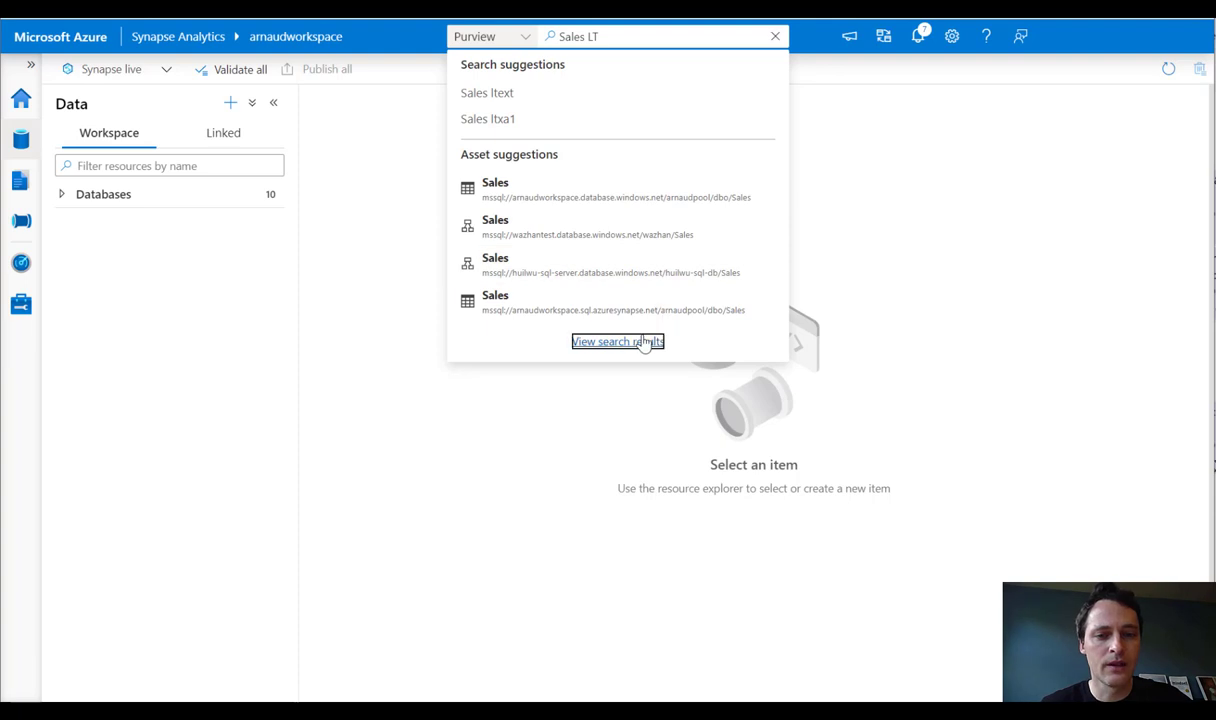
Show the full Purview search results for Sales LT, listing 268 Sales-related assets
click(616, 340)
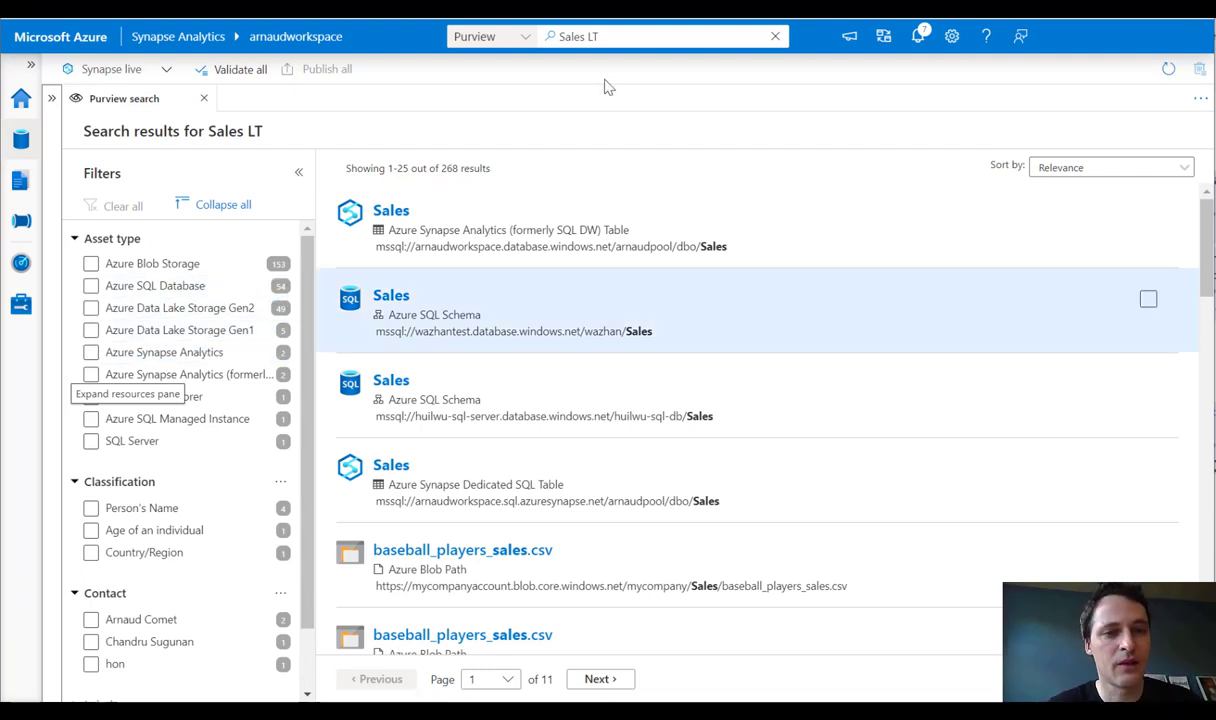
click(660, 36)
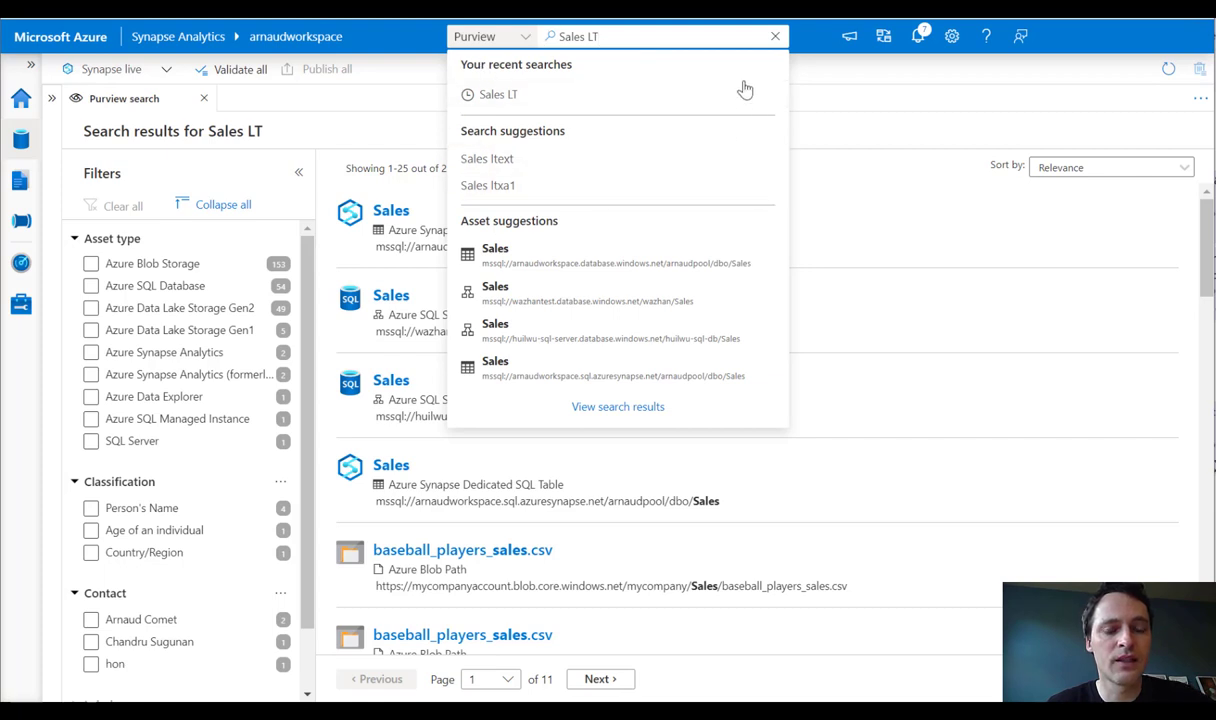
mouse_move(732, 56)
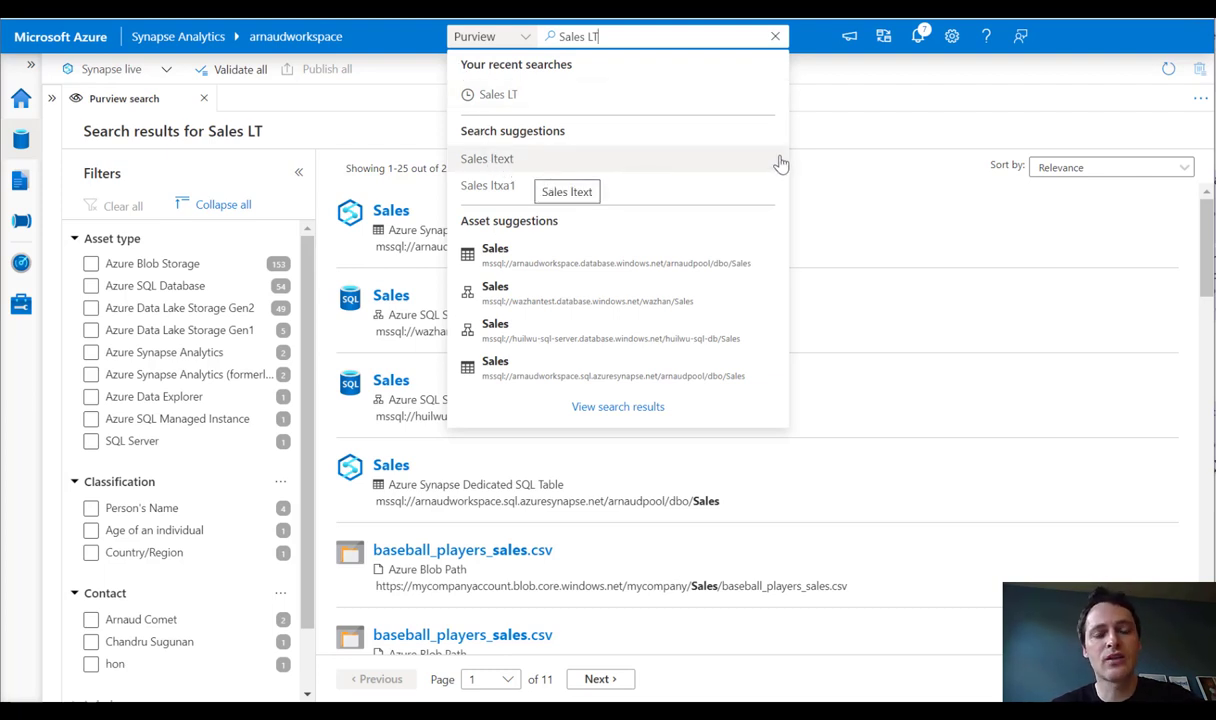
mouse_move(788, 94)
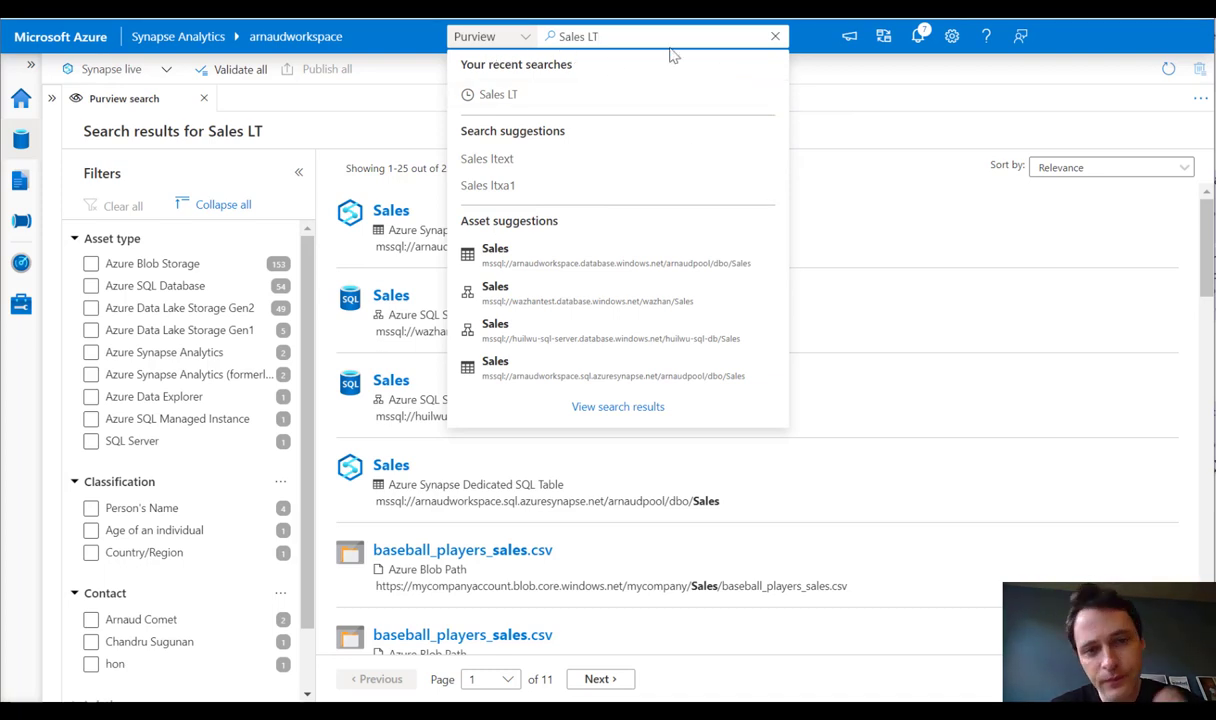
mouse_move(872, 108)
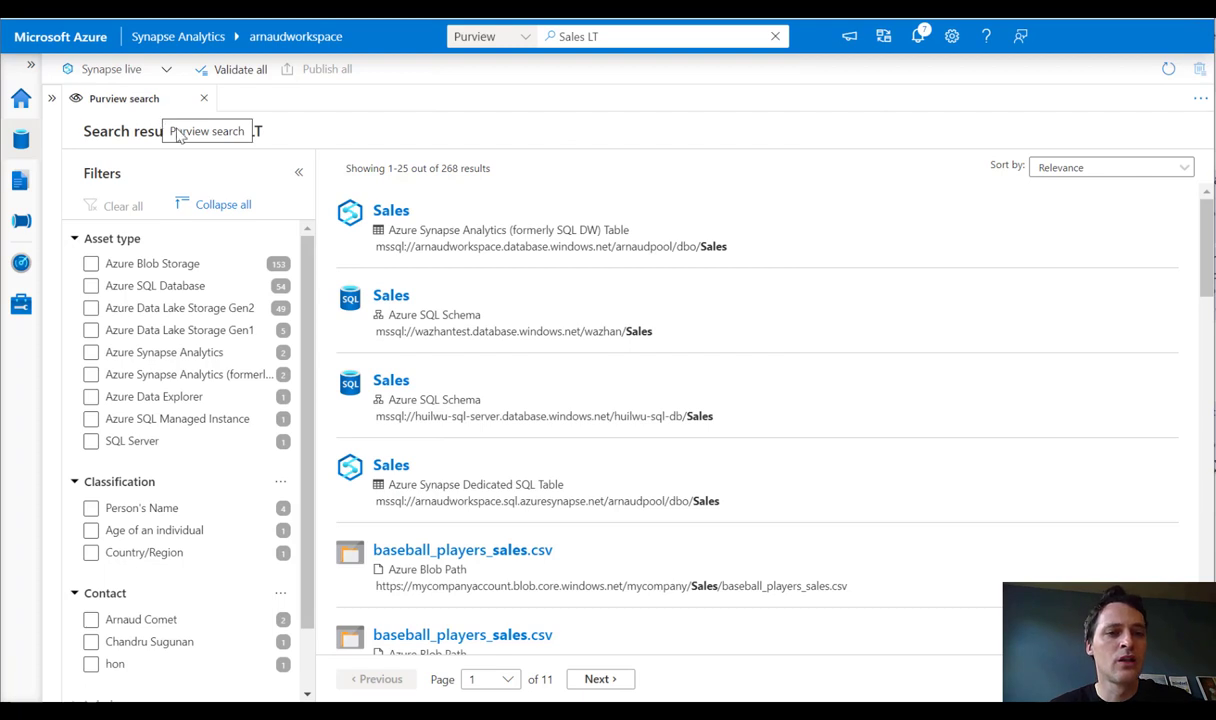
mouse_move(400, 222)
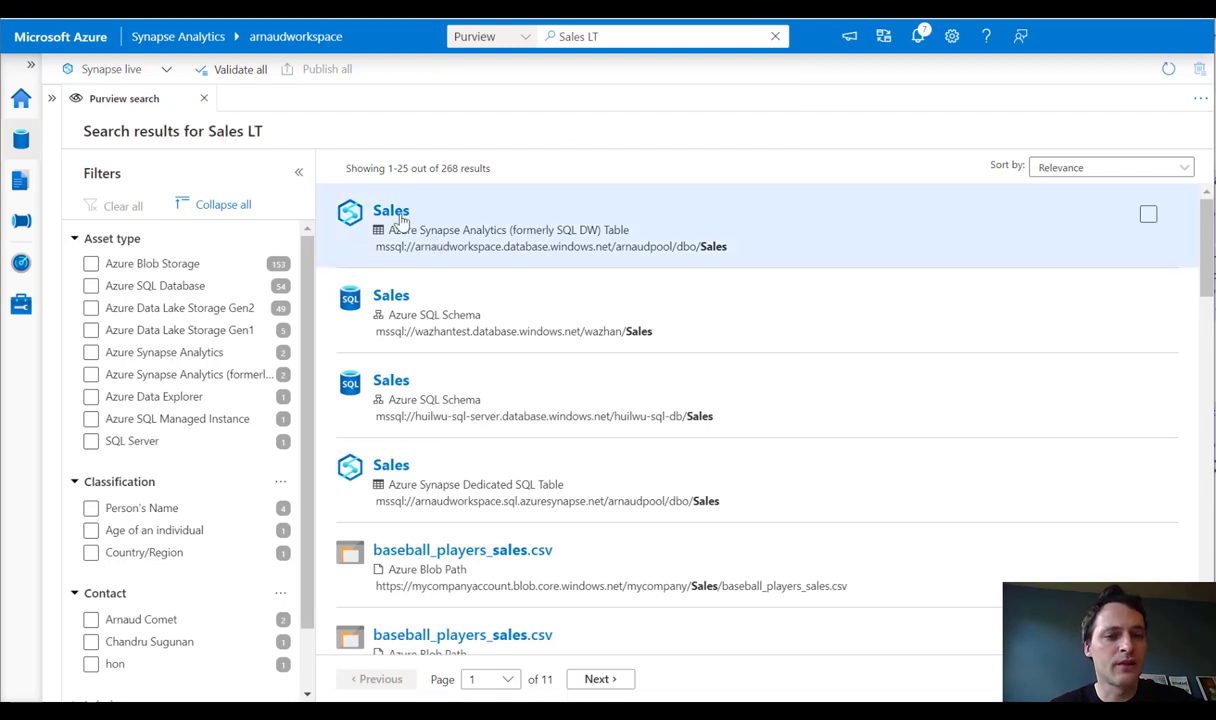
Open the first Sales result, an Azure Synapse Analytics table, and start editing the asset
click(392, 210)
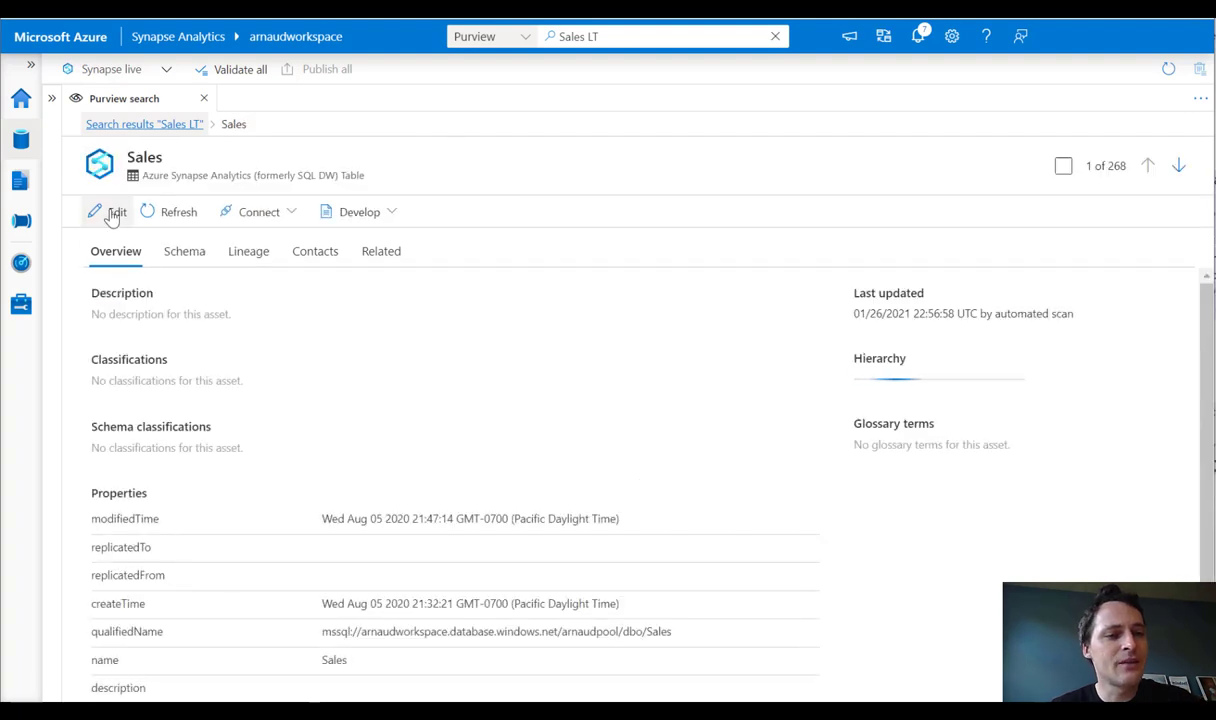
click(108, 212)
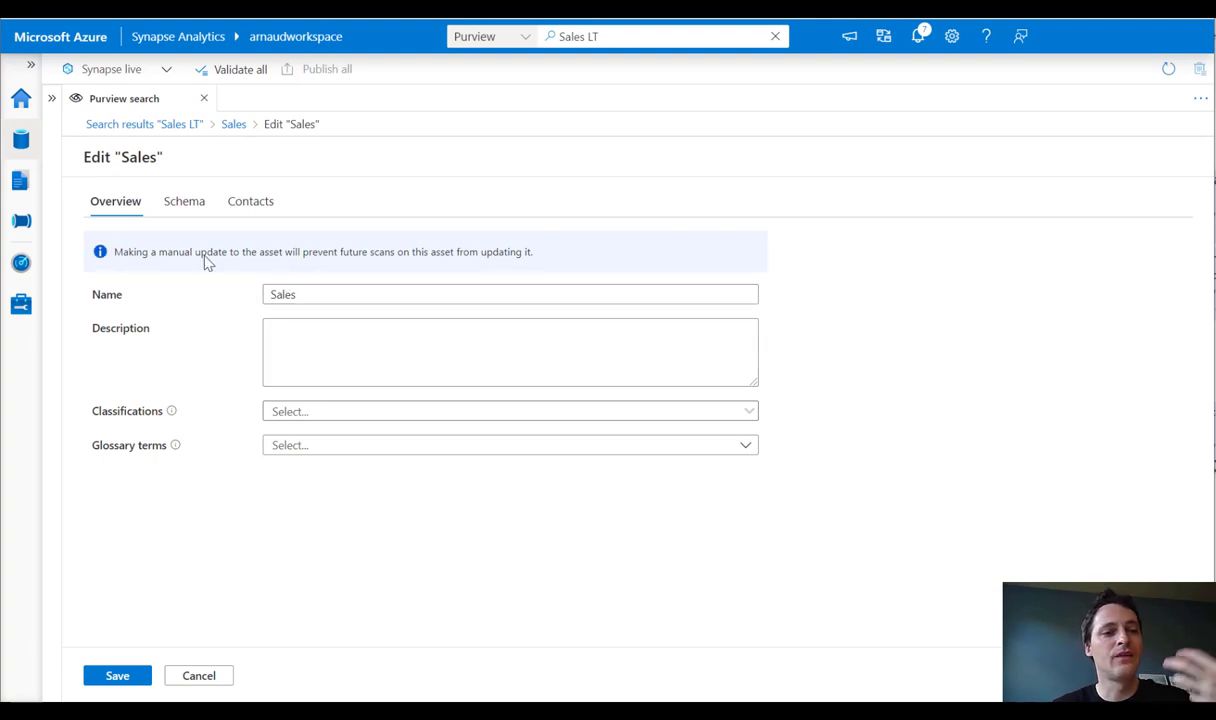
click(184, 200)
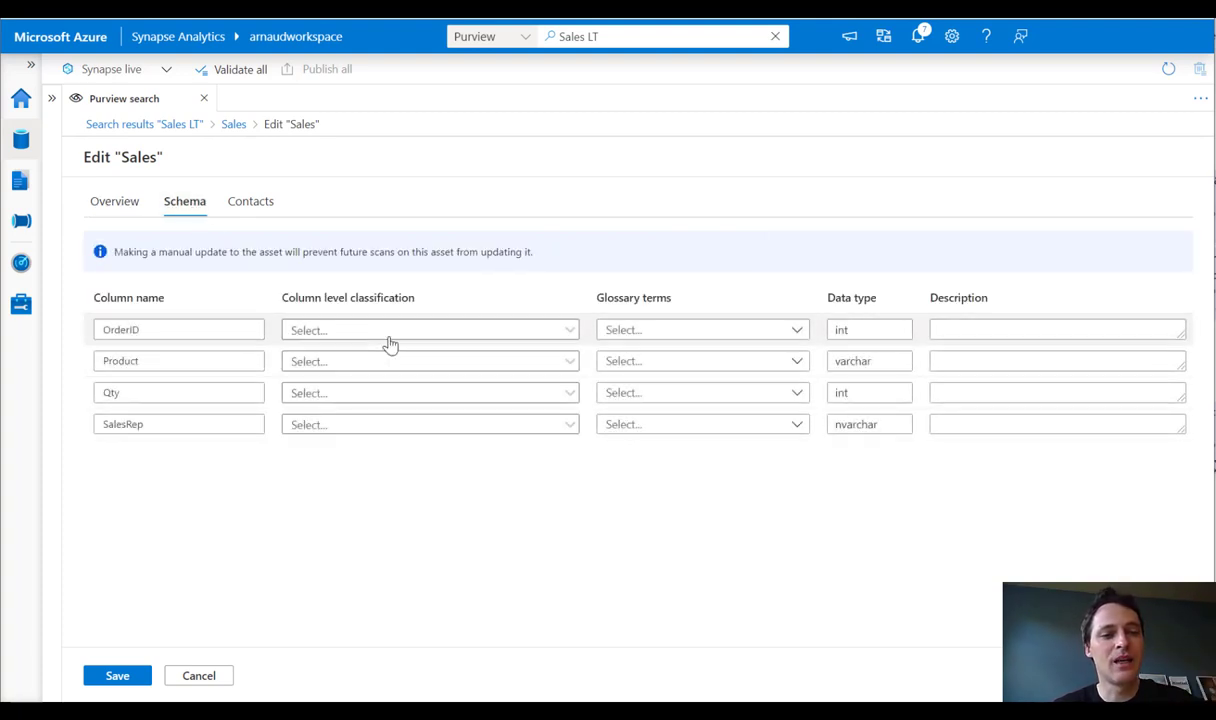
mouse_move(448, 348)
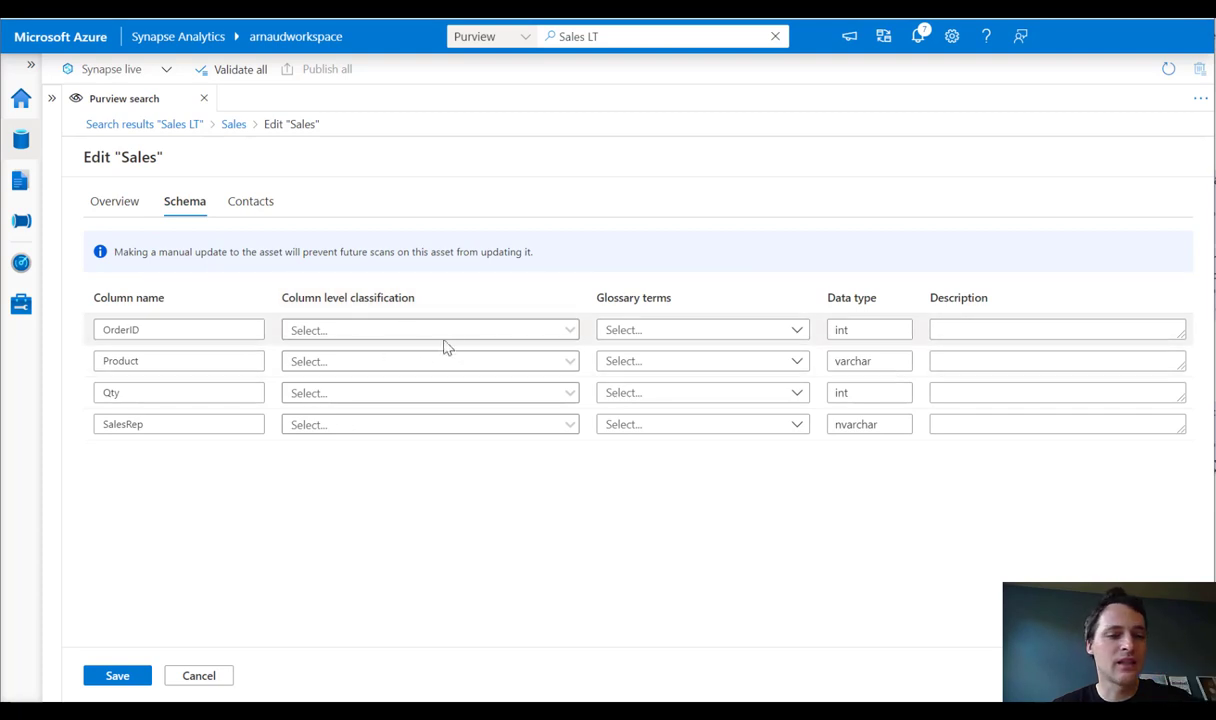
mouse_move(702, 328)
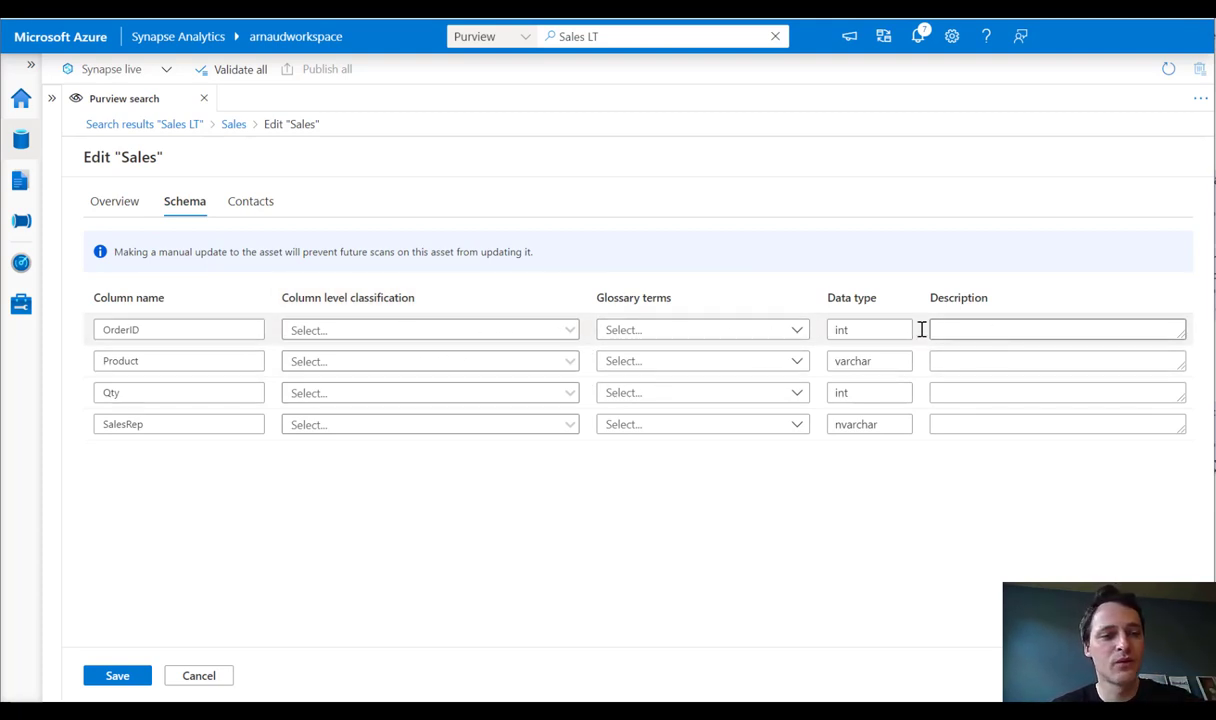
click(114, 200)
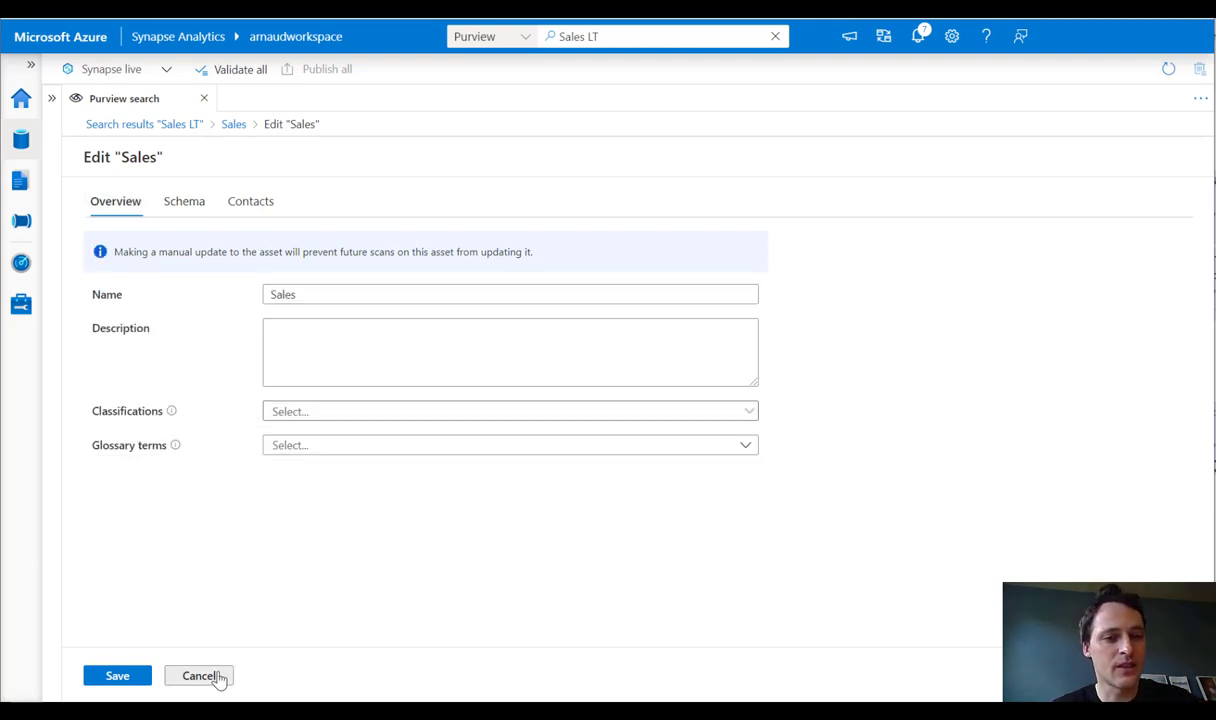
Cancel the Edit 'Sales' form without saving, returning to the asset overview with its hierarchy
click(200, 676)
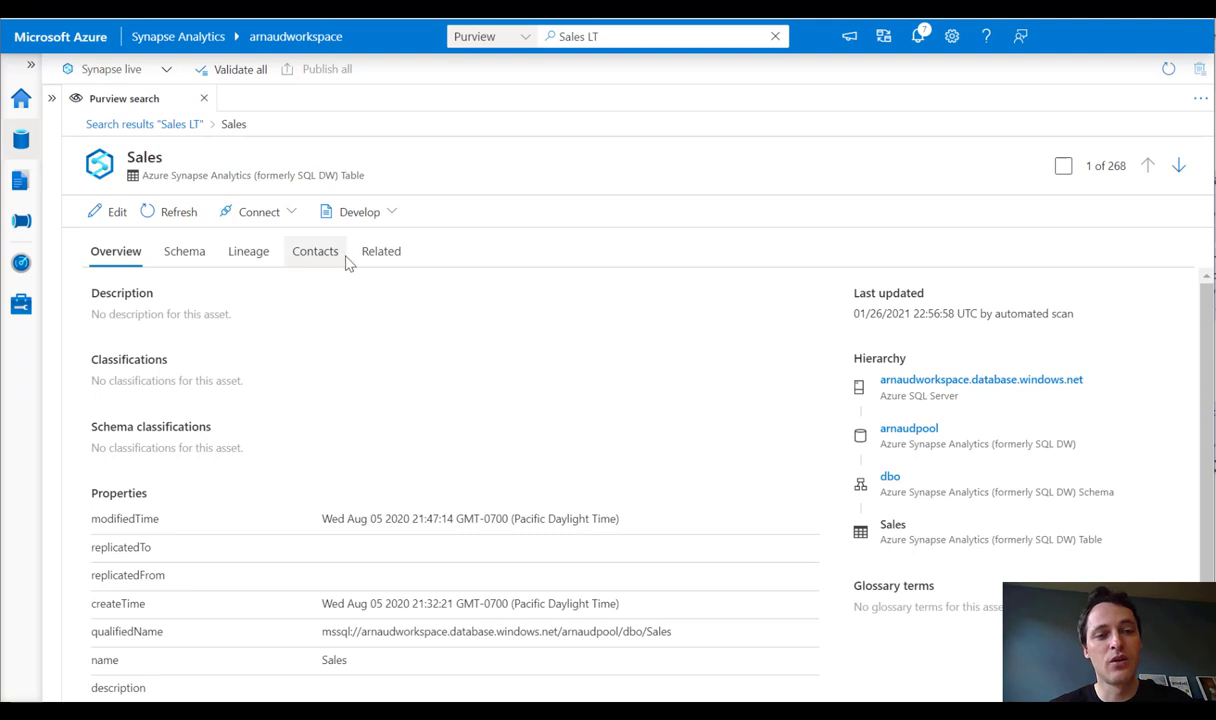
mouse_move(376, 300)
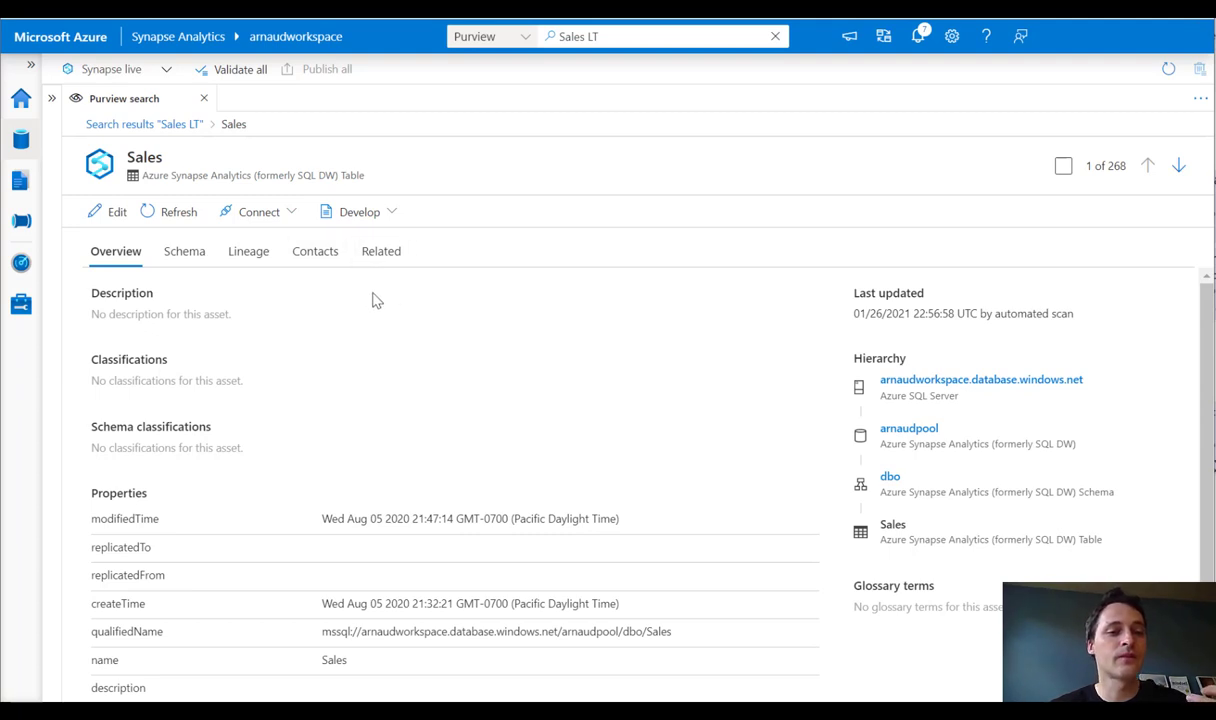
mouse_move(416, 362)
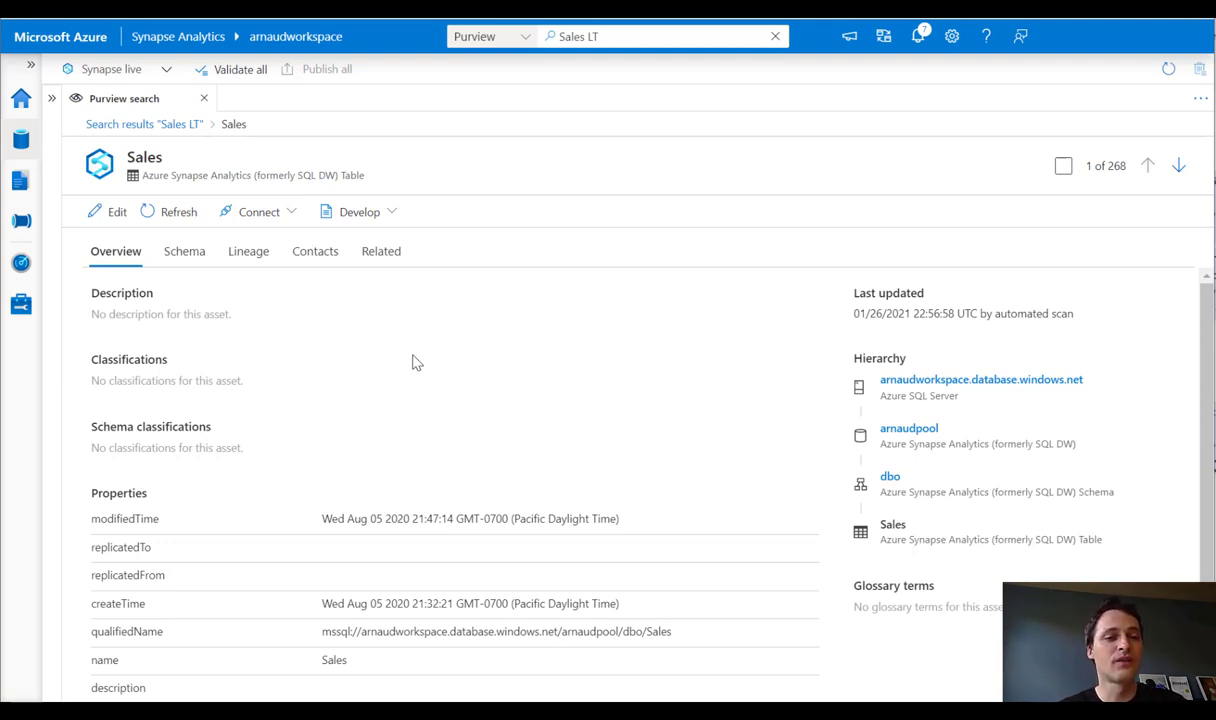
mouse_move(388, 340)
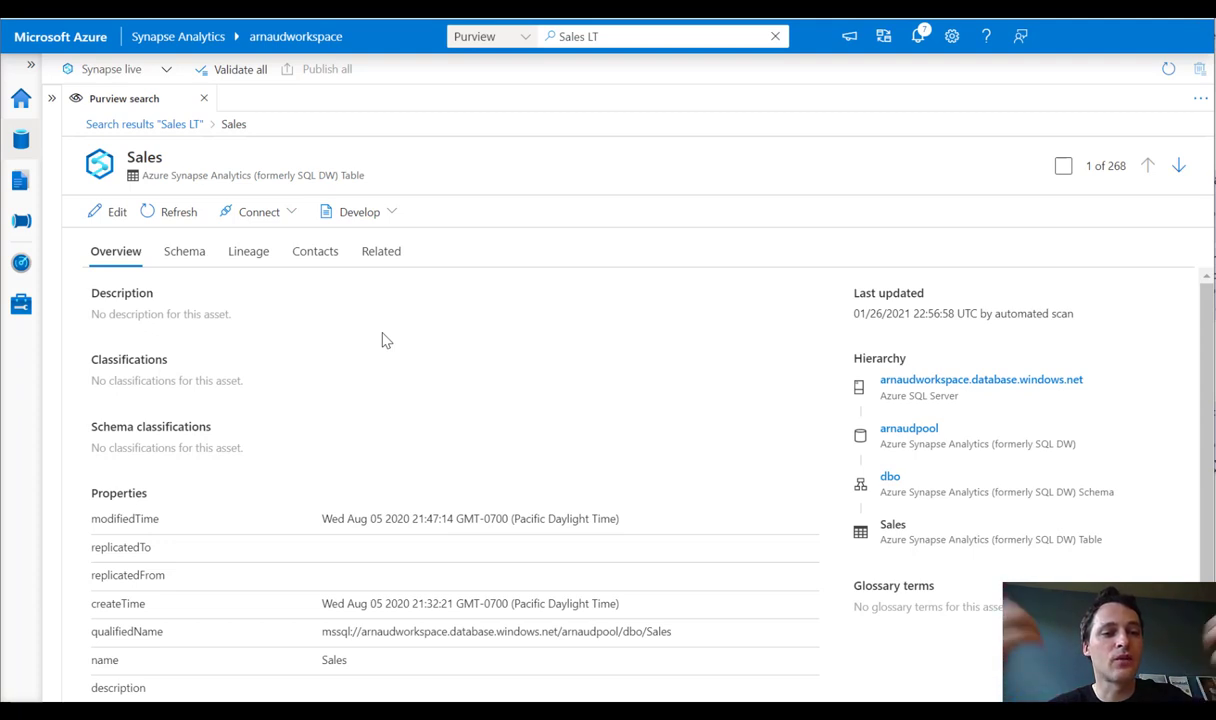
mouse_move(460, 418)
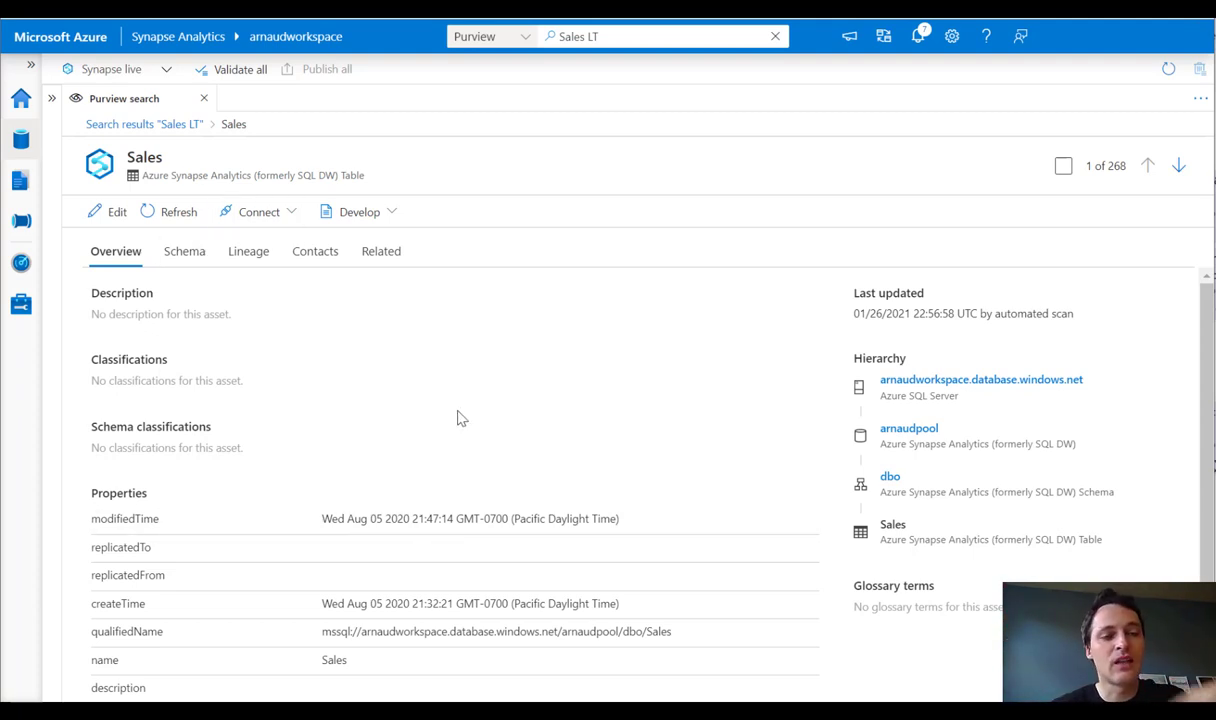
mouse_move(480, 420)
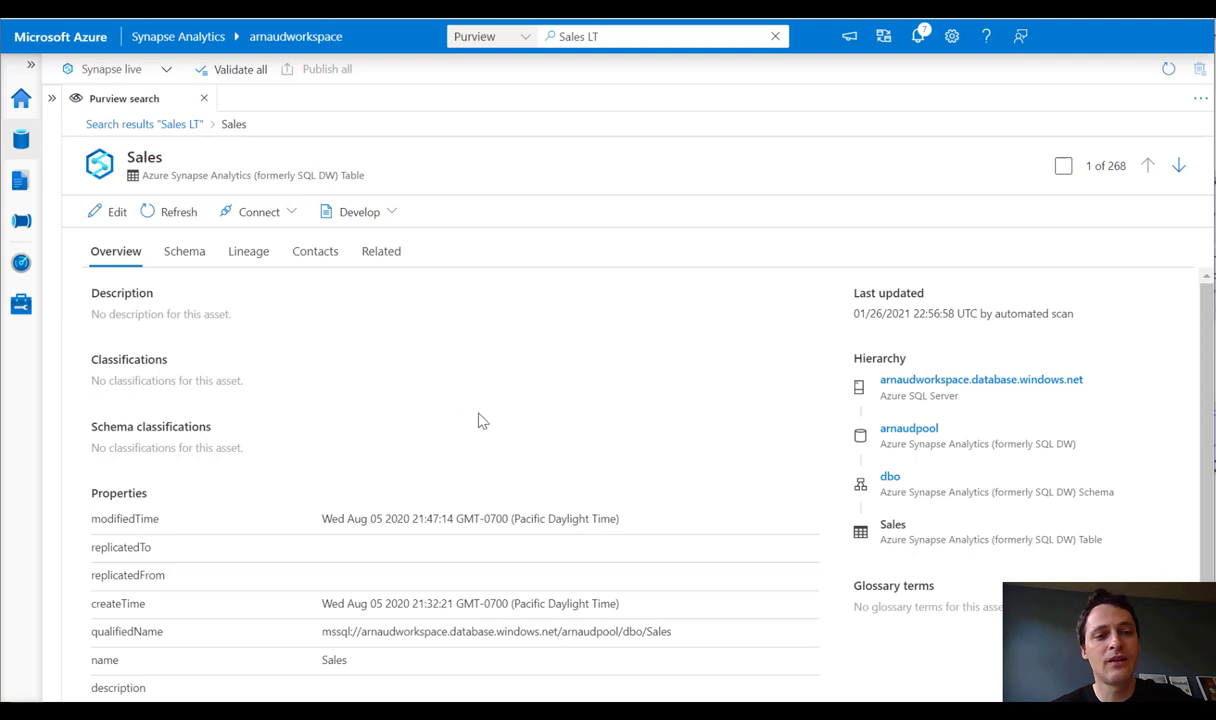
mouse_move(480, 442)
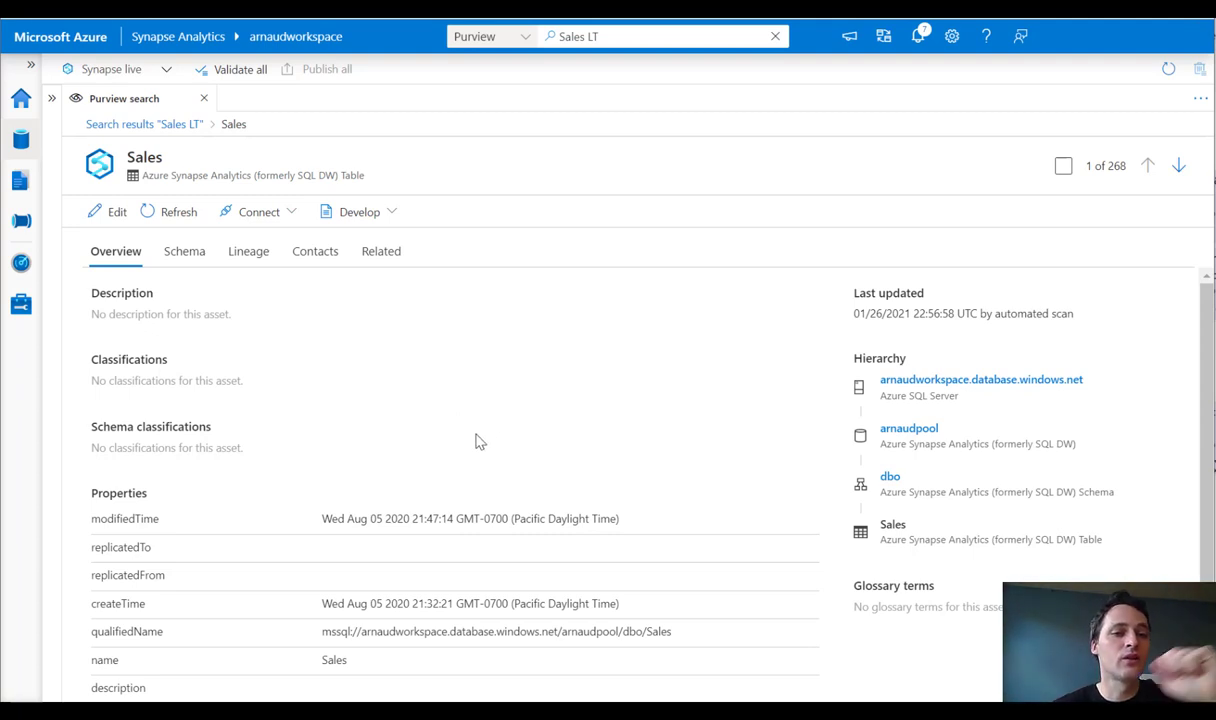
mouse_move(456, 444)
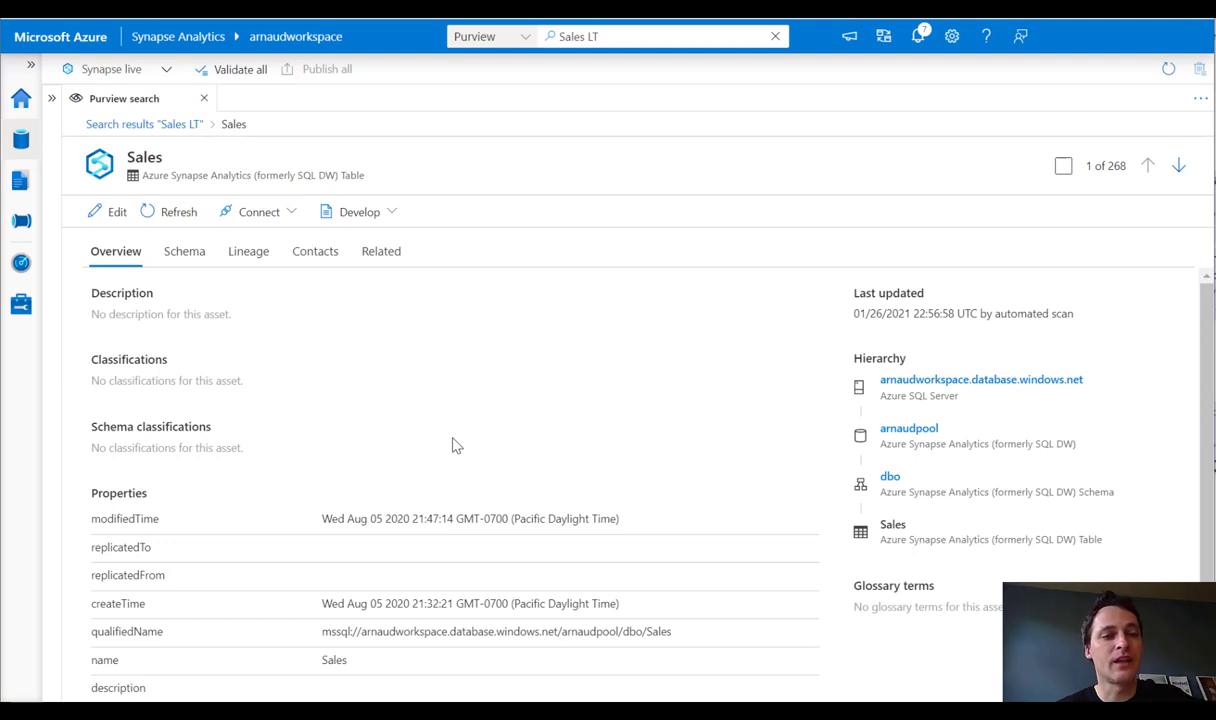
mouse_move(472, 402)
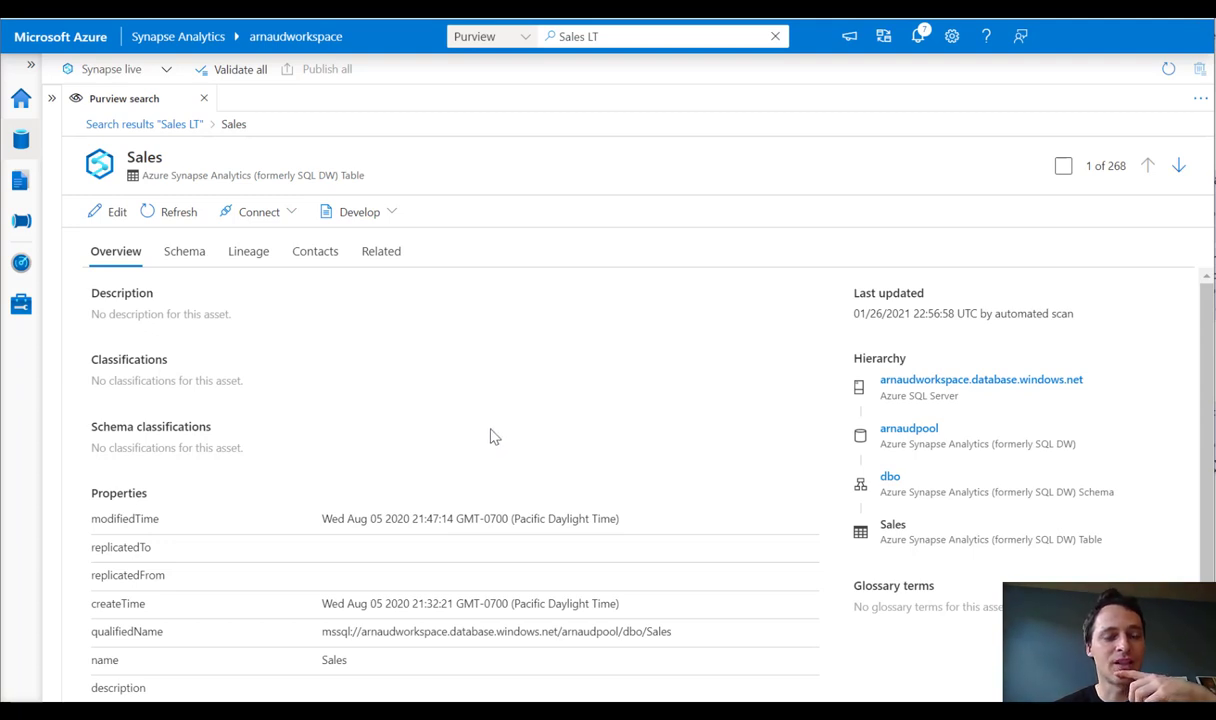
mouse_move(774, 292)
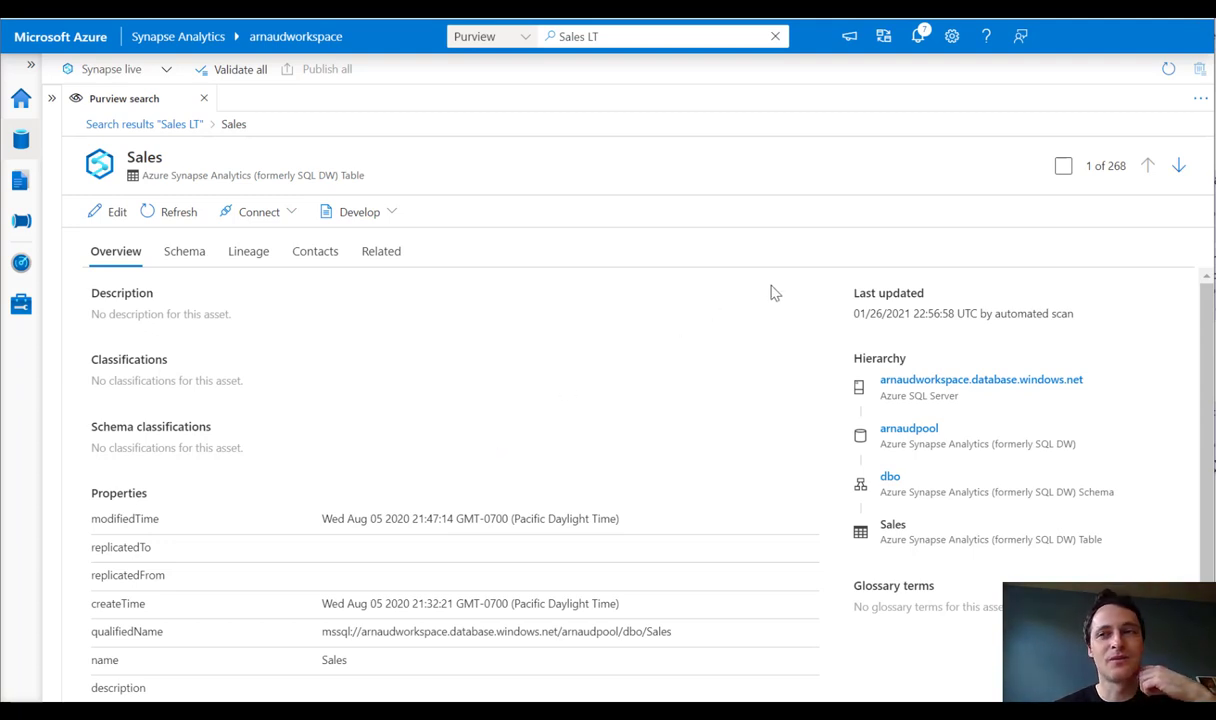